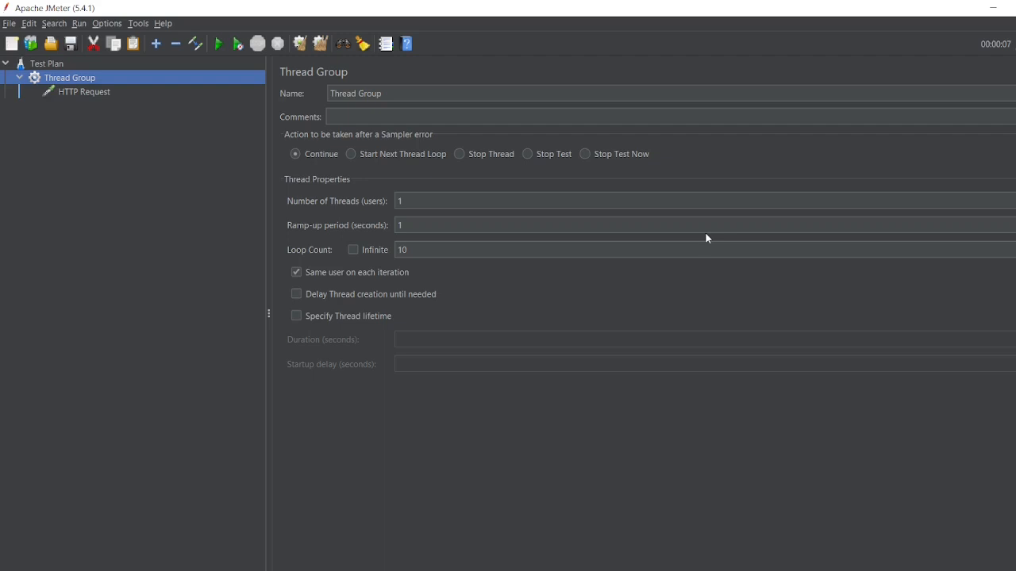
mouse_move(714, 480)
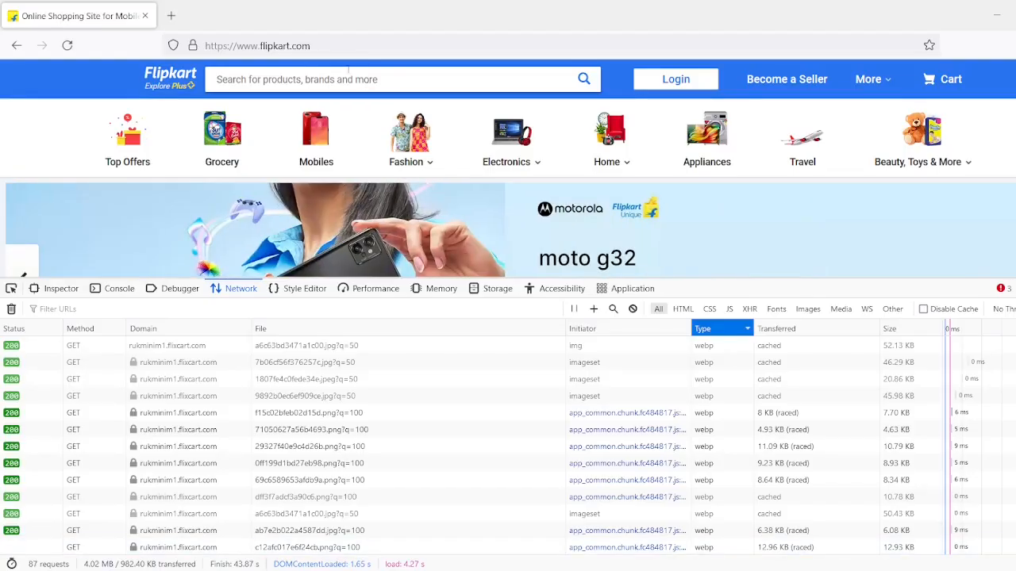
Reload flipkart.com in Firefox and watch its resources appear in the Network panel, mostly from cache
left_click(257, 45)
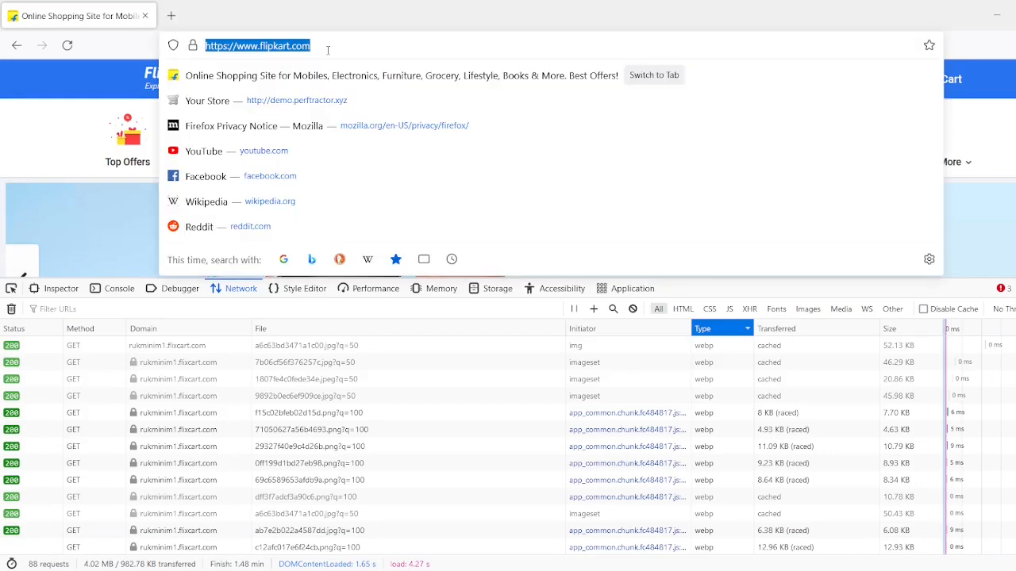
key("Return")
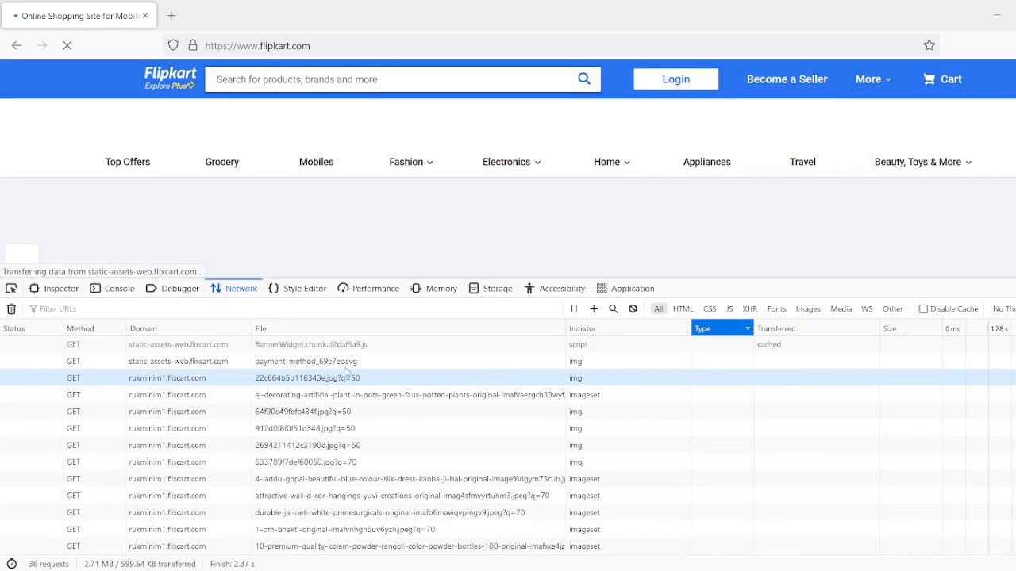
left_click(676, 79)
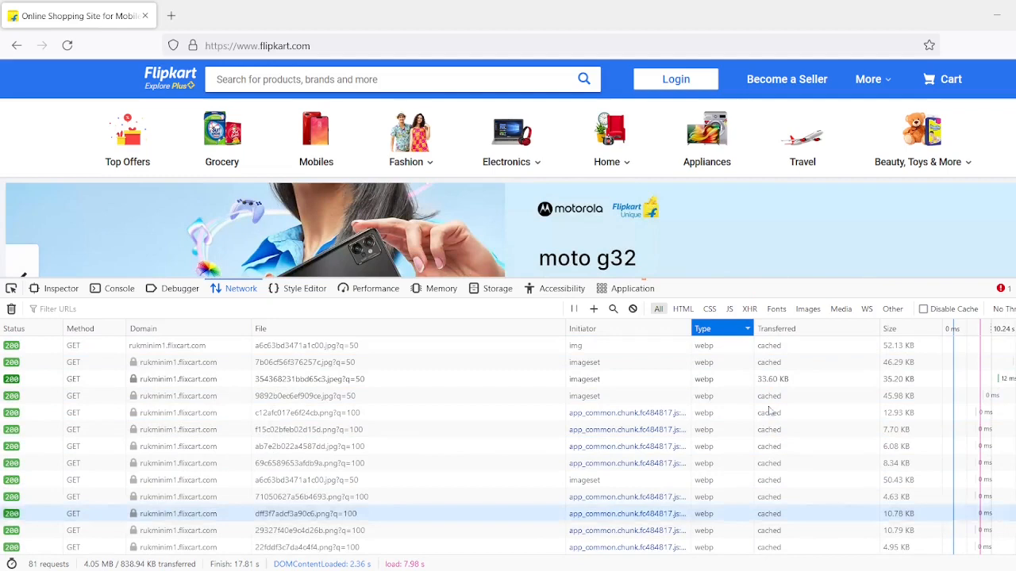
mouse_move(752, 403)
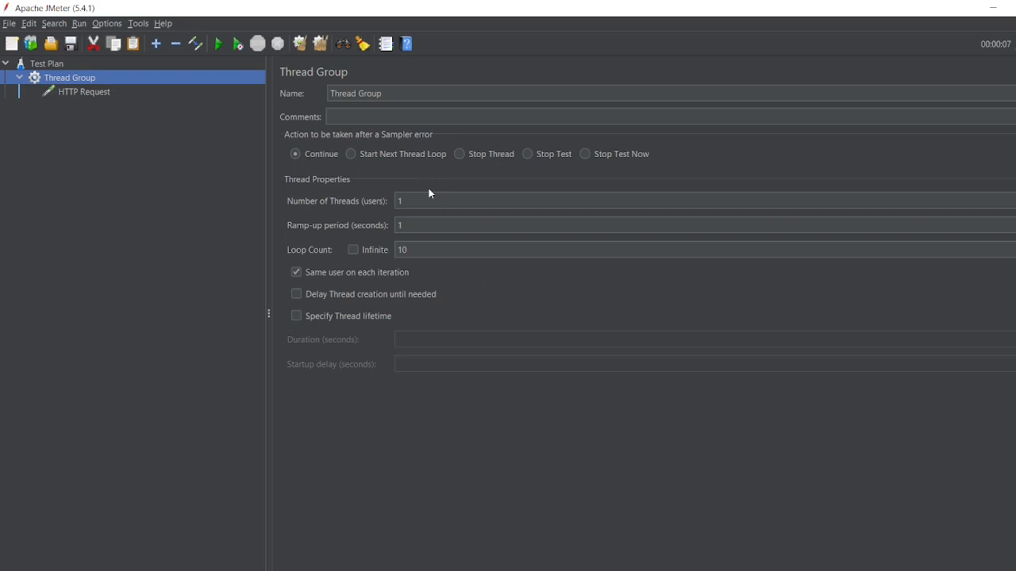
left_click(82, 90)
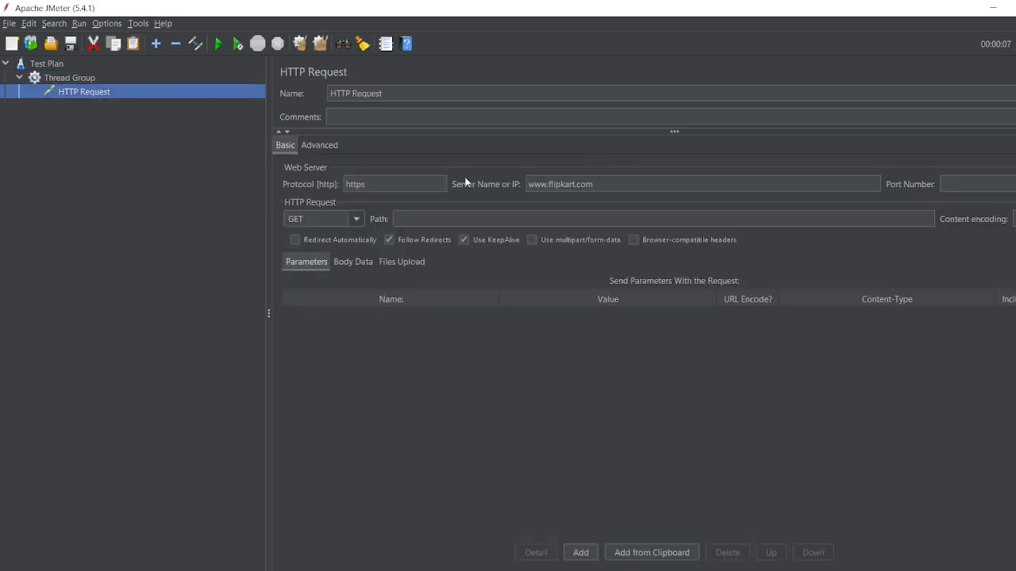
right_click(82, 91)
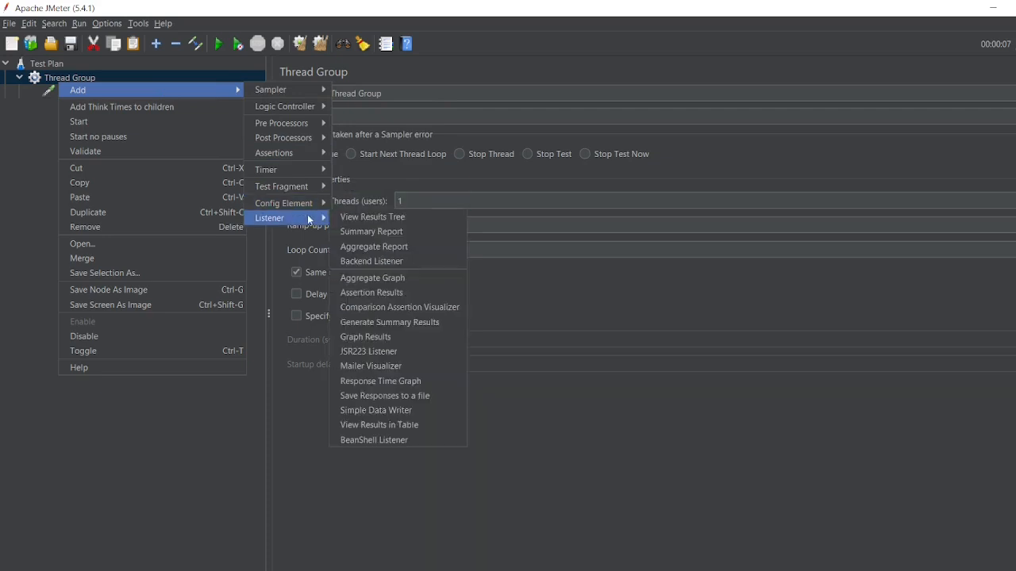
Add View Results Tree and Summary Report listeners under the Thread Group, then review the tree elements
left_click(371, 215)
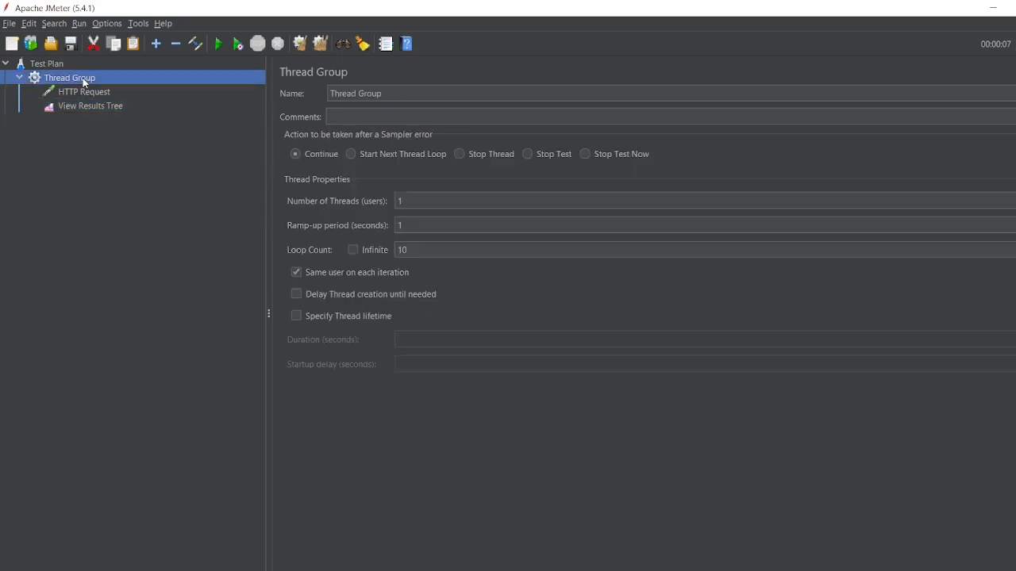
right_click(69, 77)
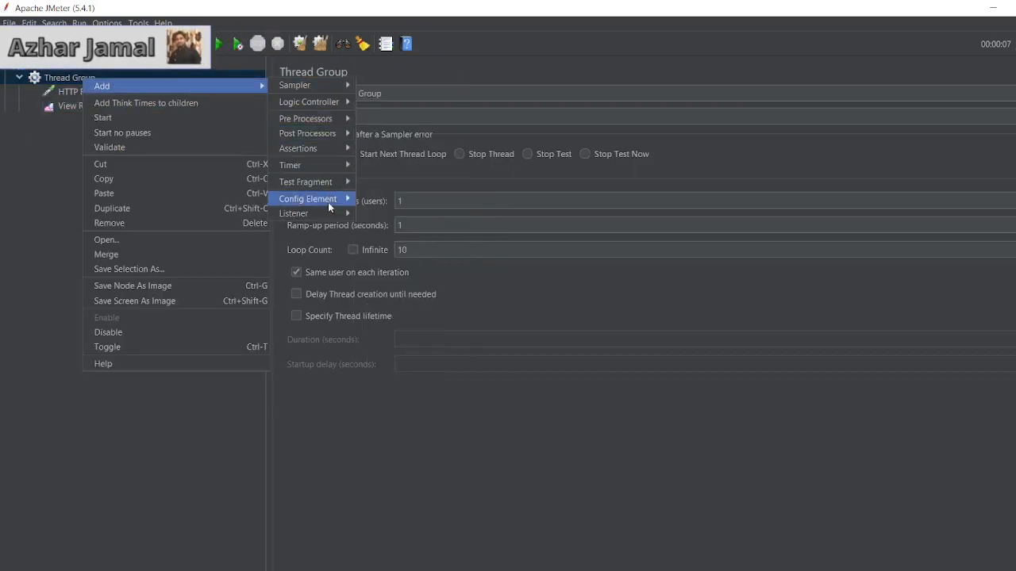
left_click(292, 213)
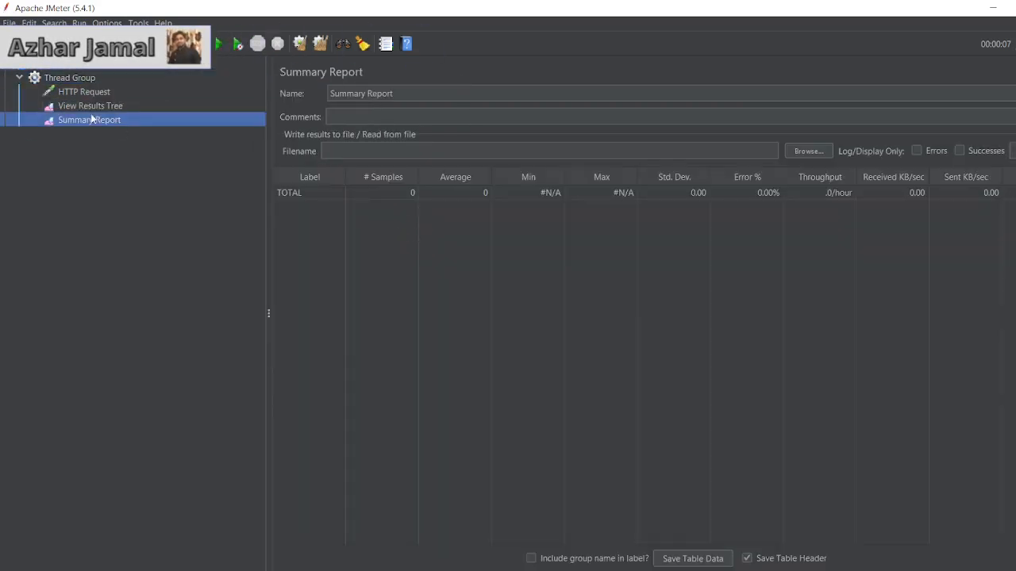
left_click(70, 76)
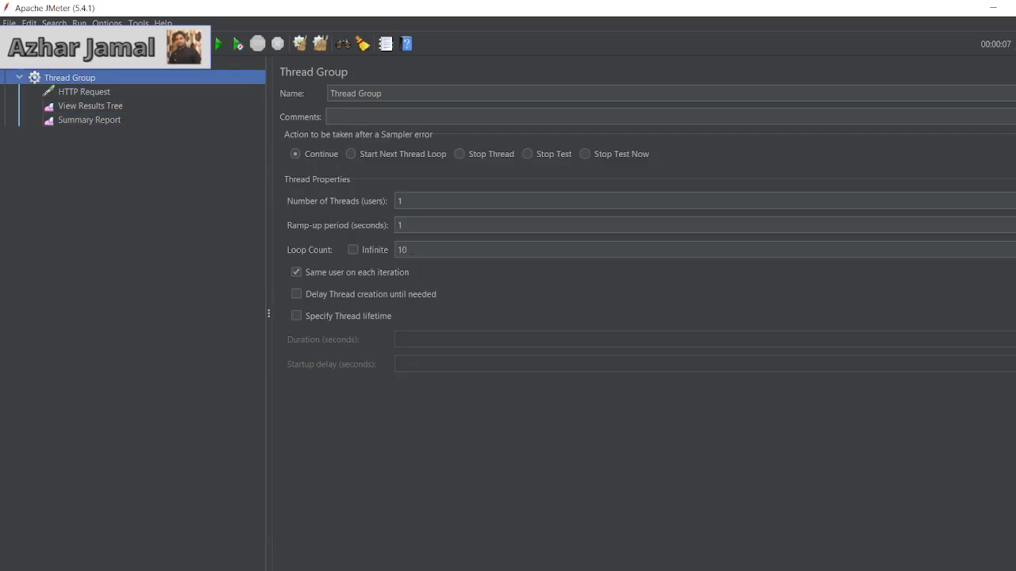
left_click(83, 90)
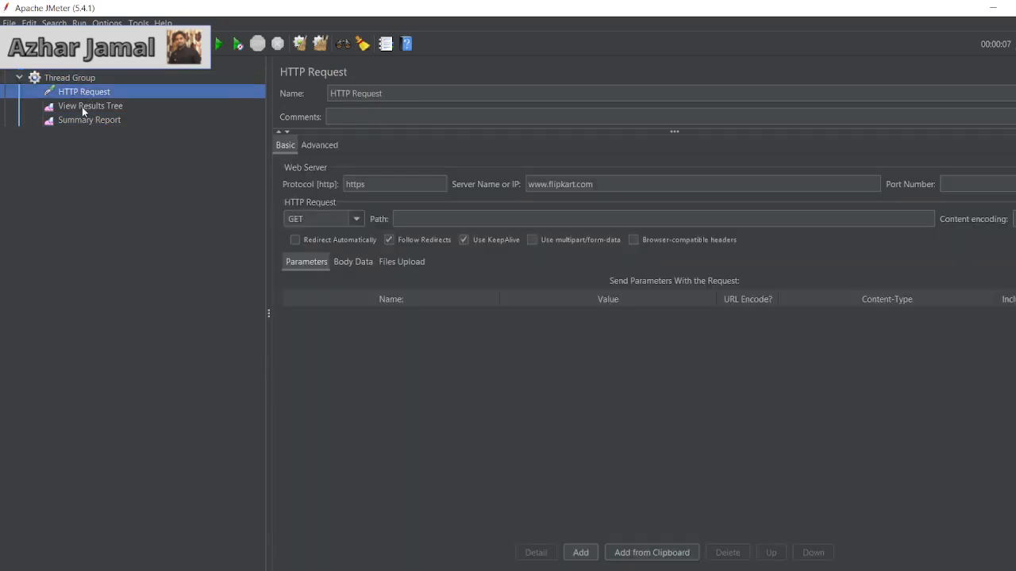
left_click(90, 104)
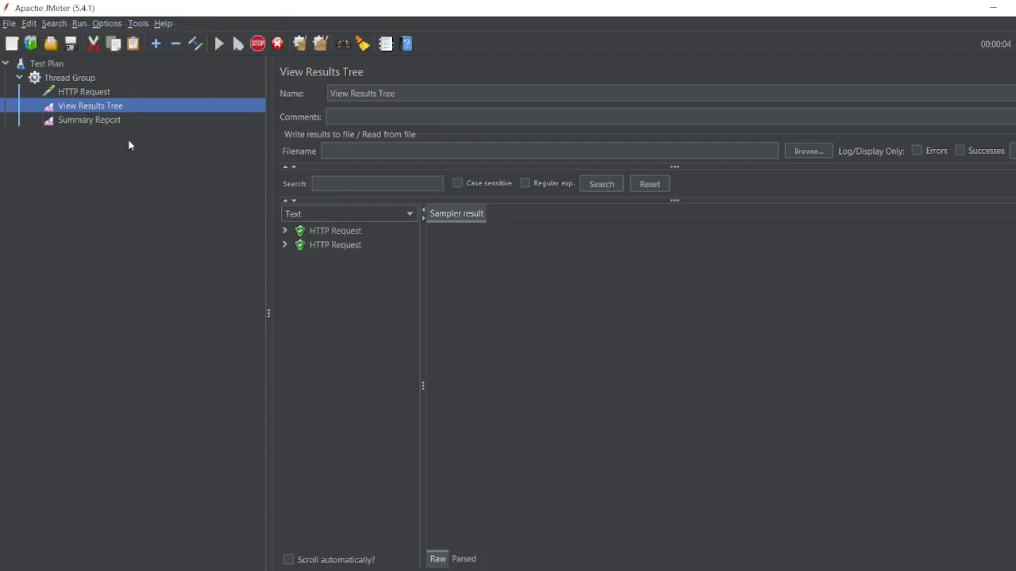
Check the Summary Report statistics as the HTTP Request samples accumulate toward 10
left_click(89, 120)
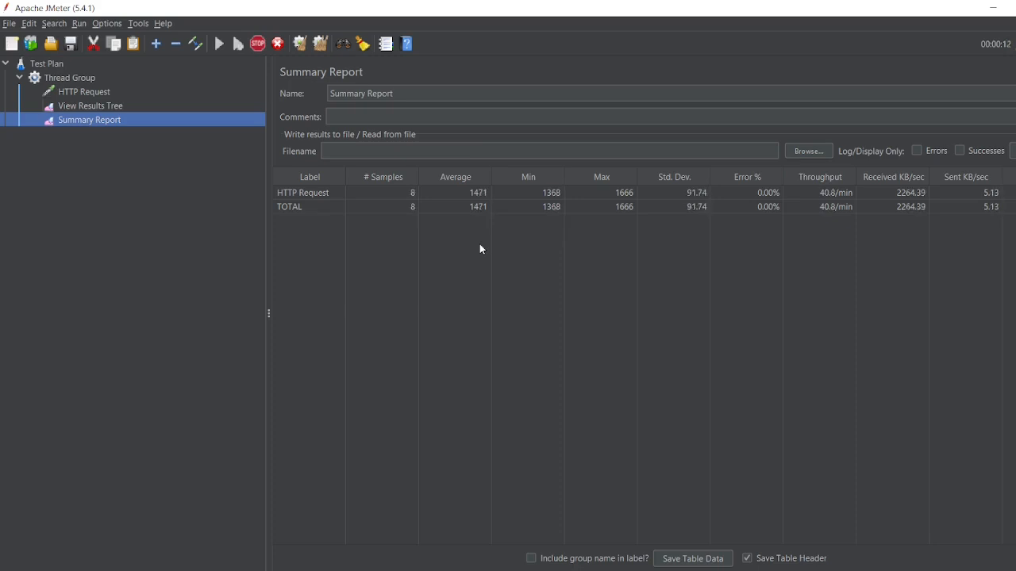
mouse_move(427, 252)
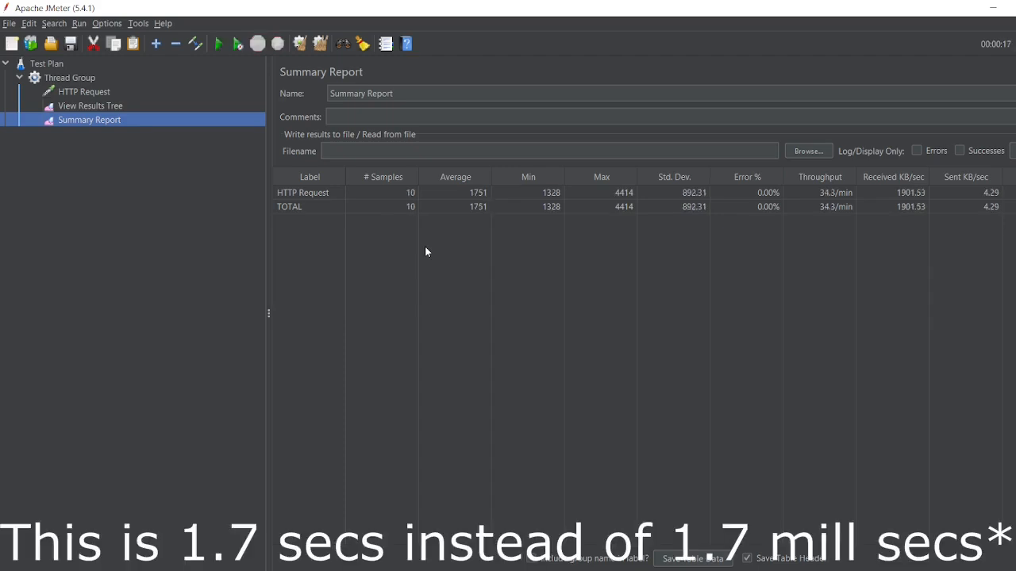
mouse_move(413, 172)
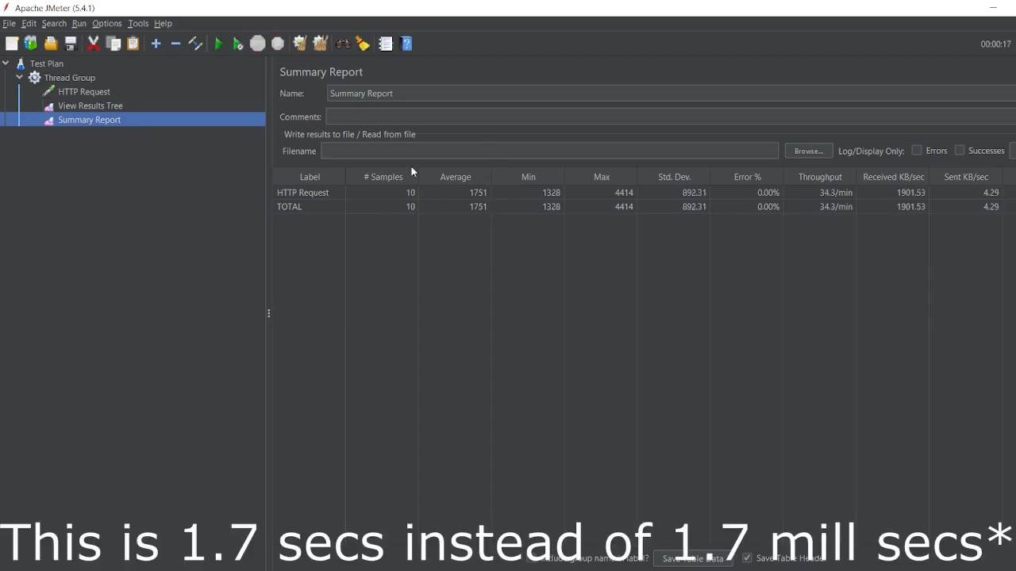
Expand the first HTTP Request in View Results Tree, inspect an embedded resource sub-request, then collapse it
left_click(91, 104)
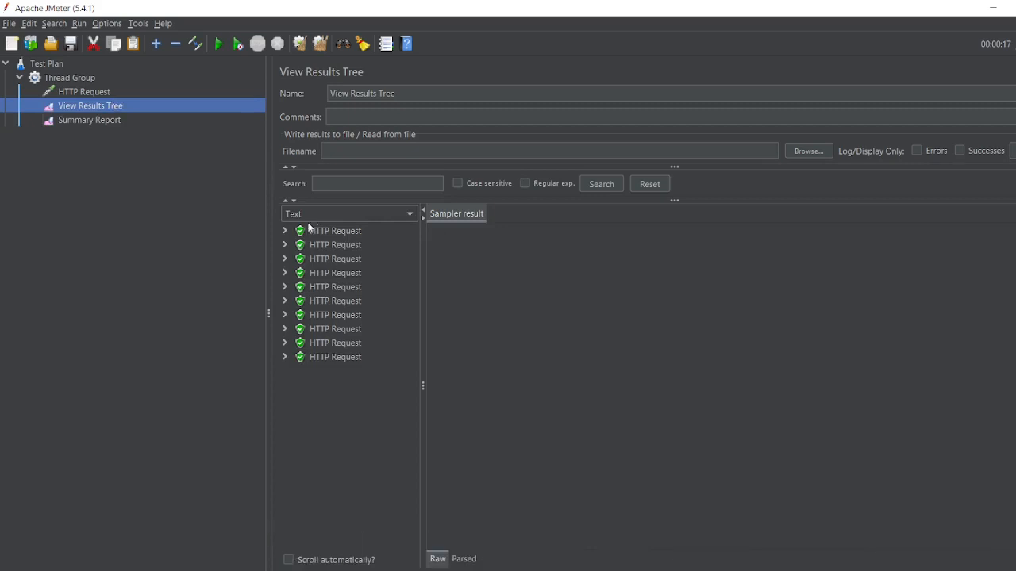
left_click(286, 230)
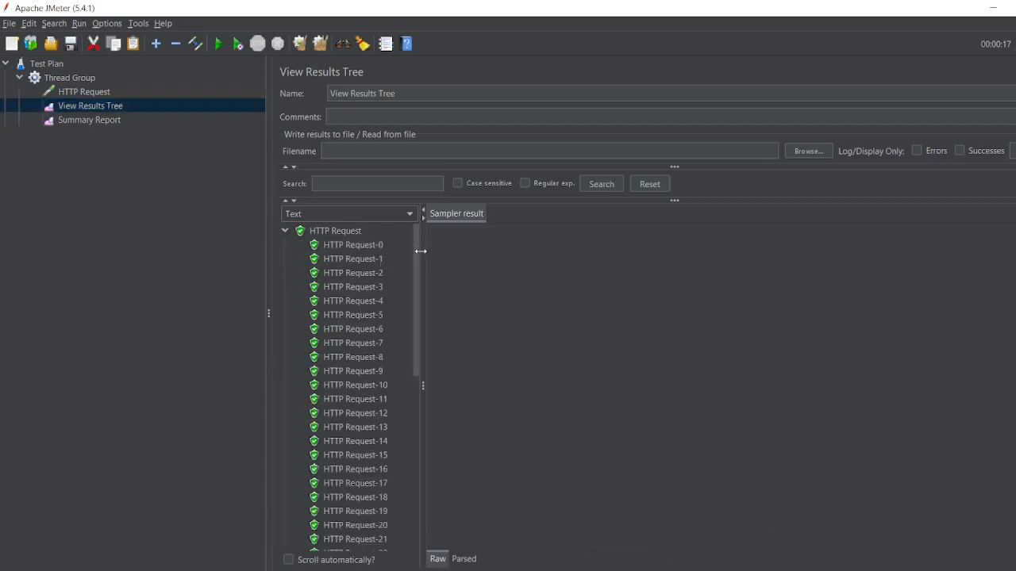
scroll("down", 3)
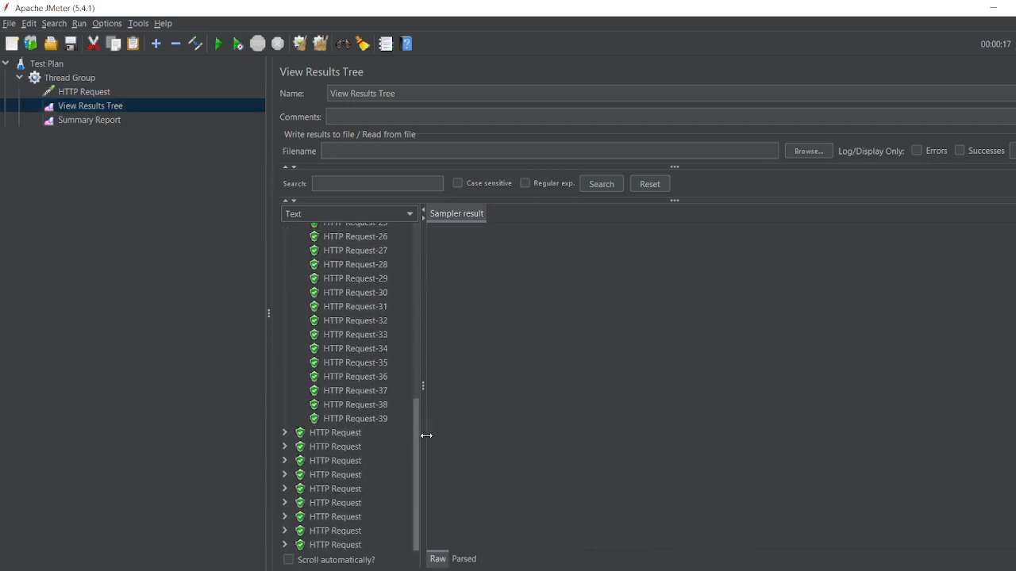
left_click(356, 404)
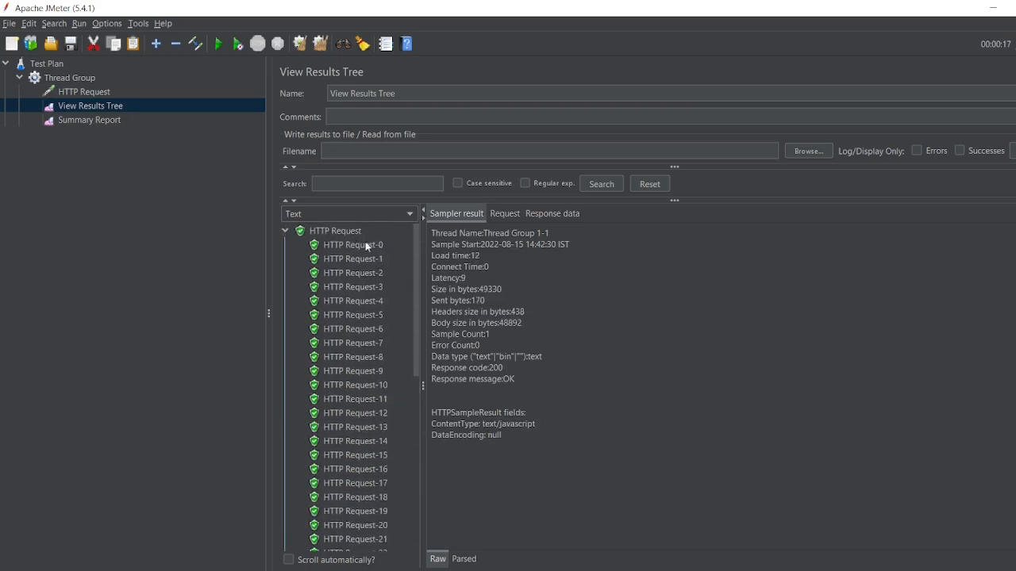
left_click(335, 230)
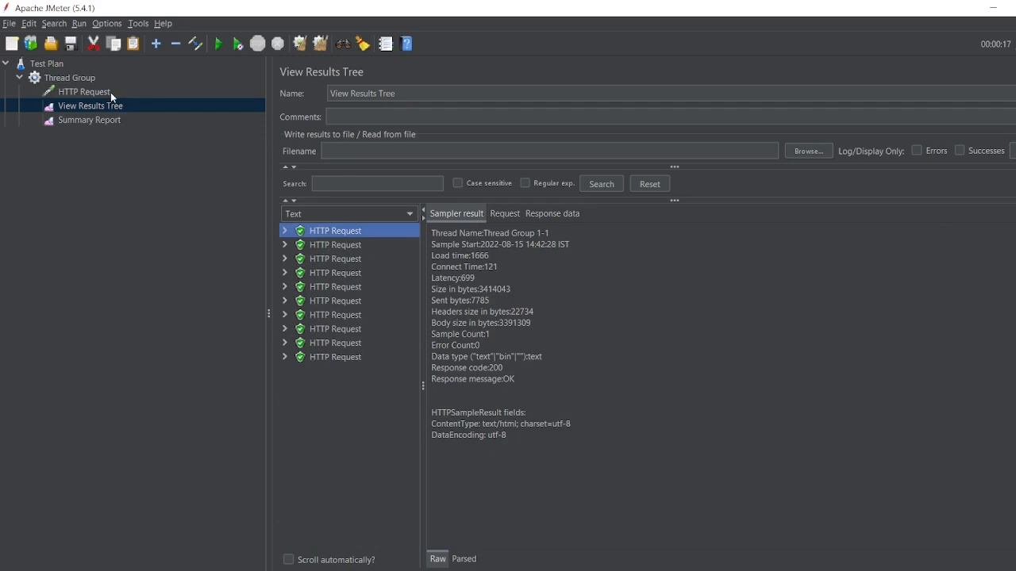
left_click(83, 91)
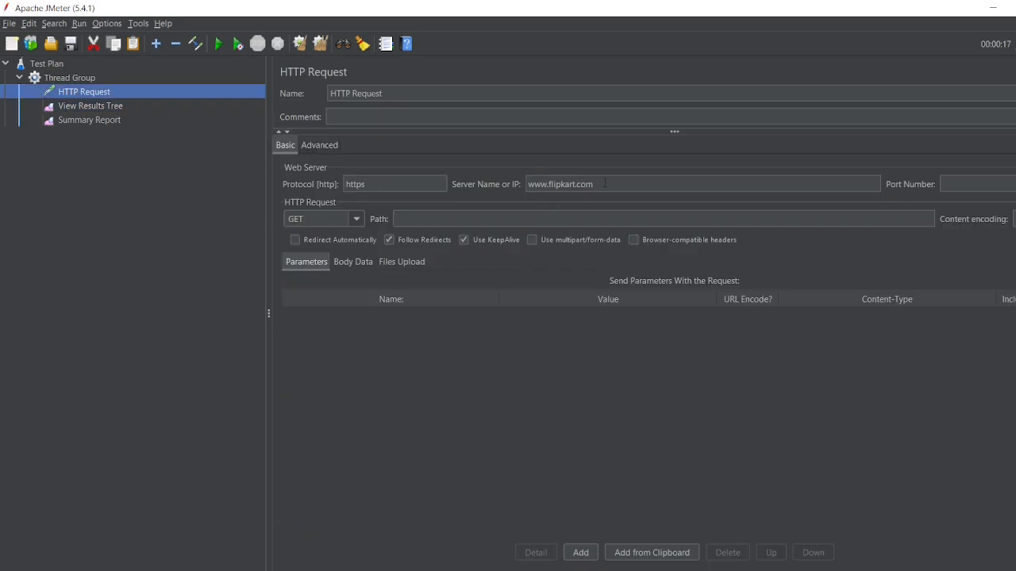
Review the HTTP Request's embedded-resource settings and Basic settings, then return to the first run's results
left_click(321, 145)
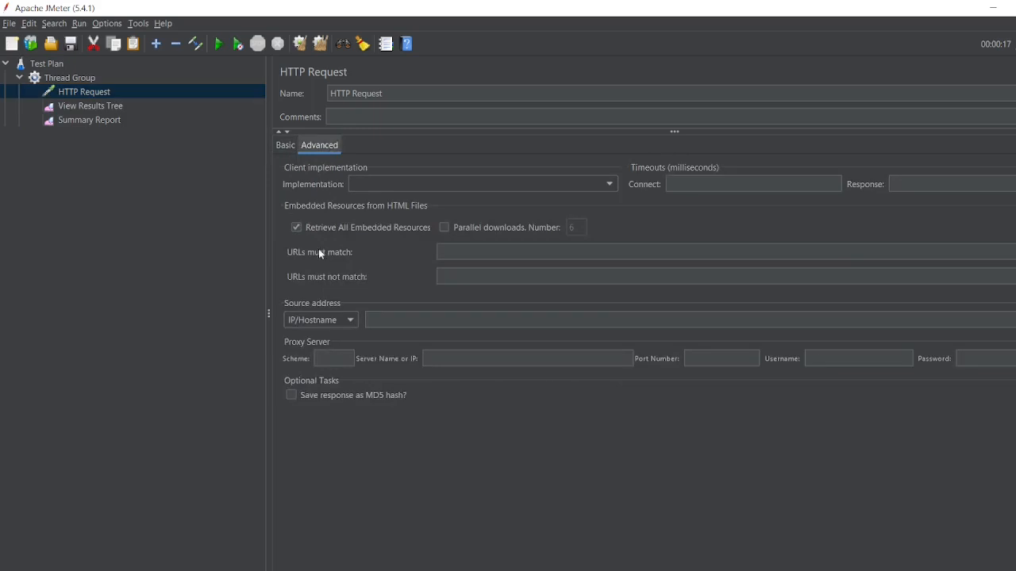
mouse_move(391, 238)
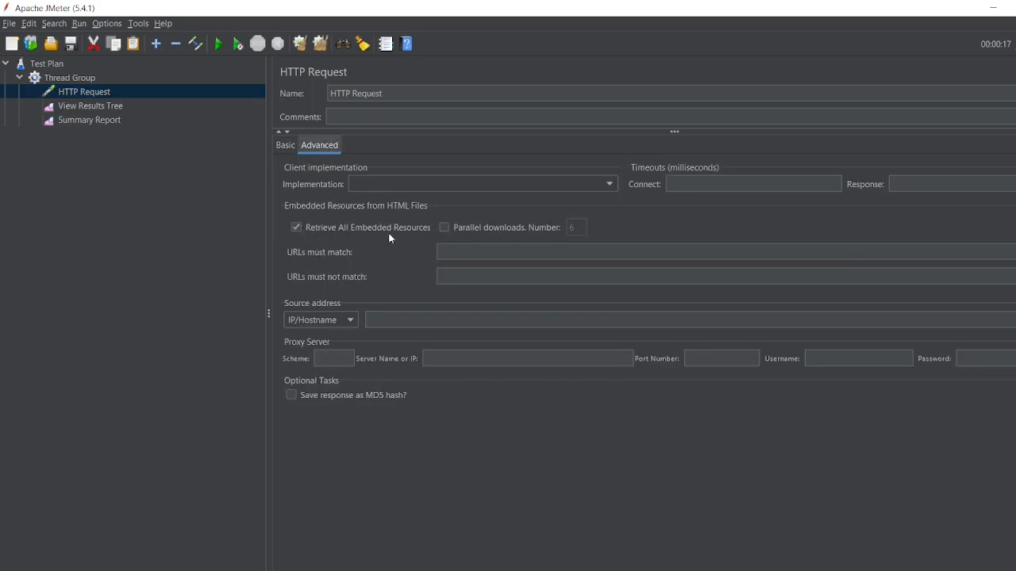
left_click(286, 144)
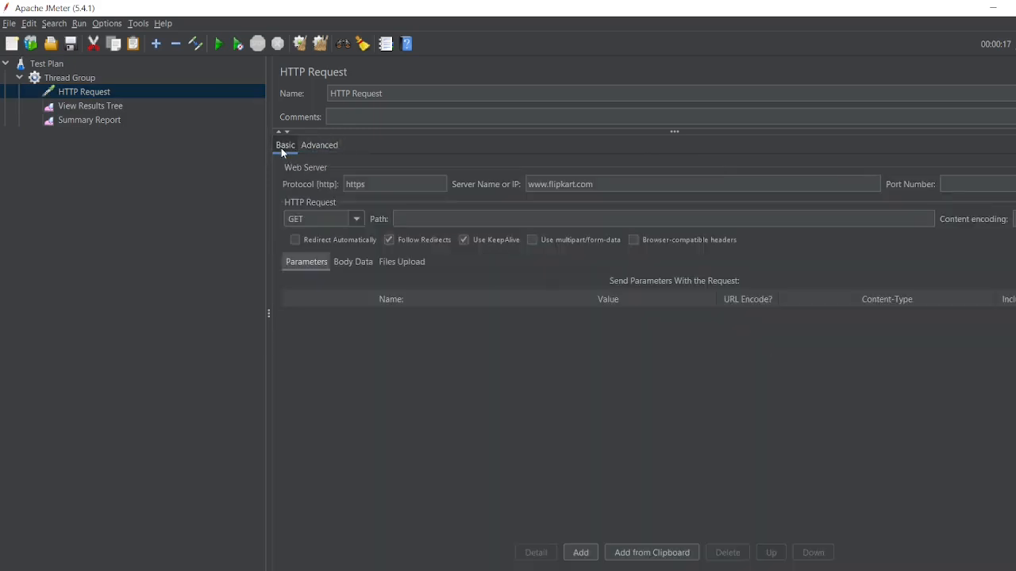
left_click(90, 105)
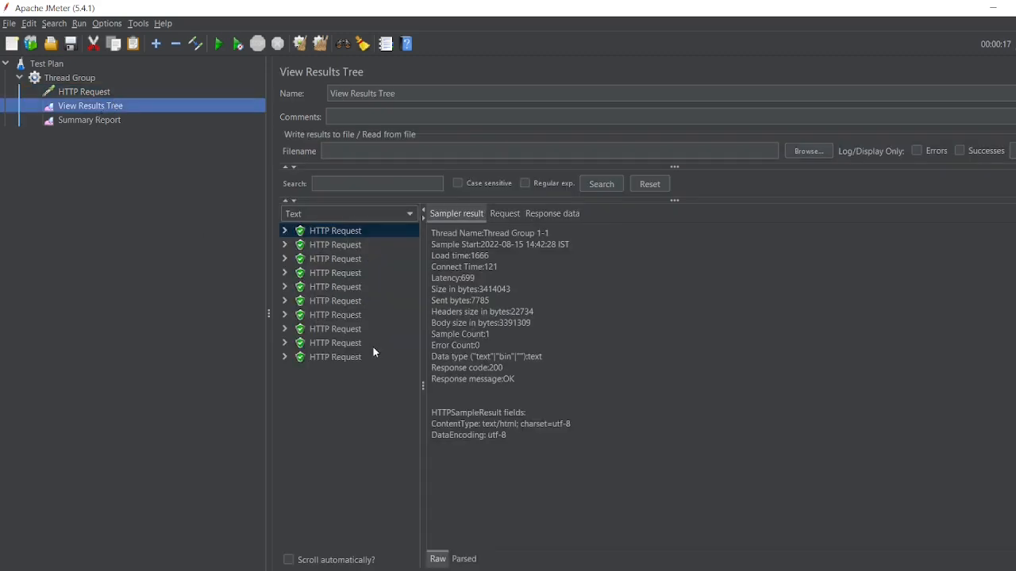
mouse_move(276, 250)
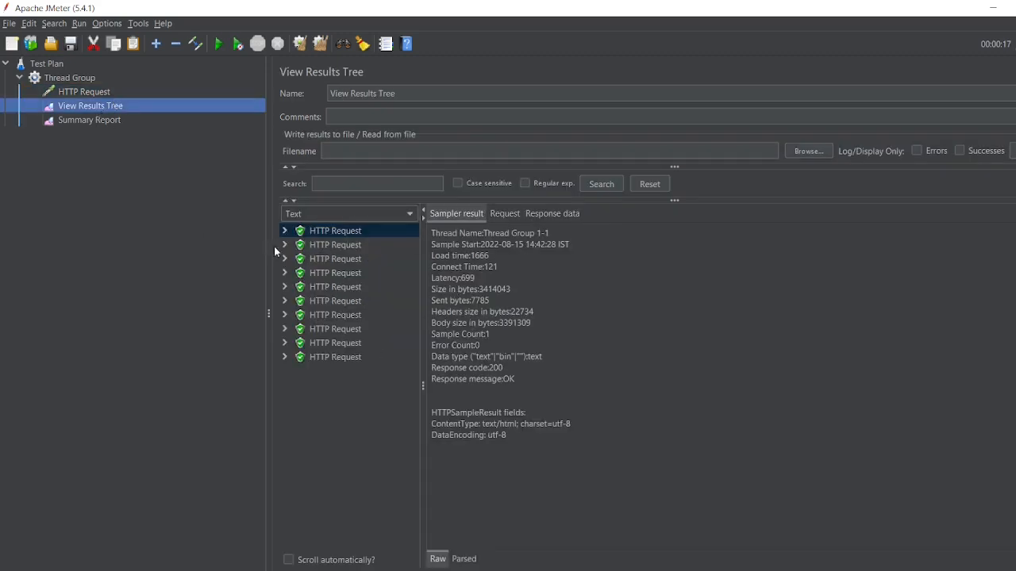
Inspect the first request's response data and headers, HTTP Request-4's request, and the first run's Summary Report
left_click(284, 230)
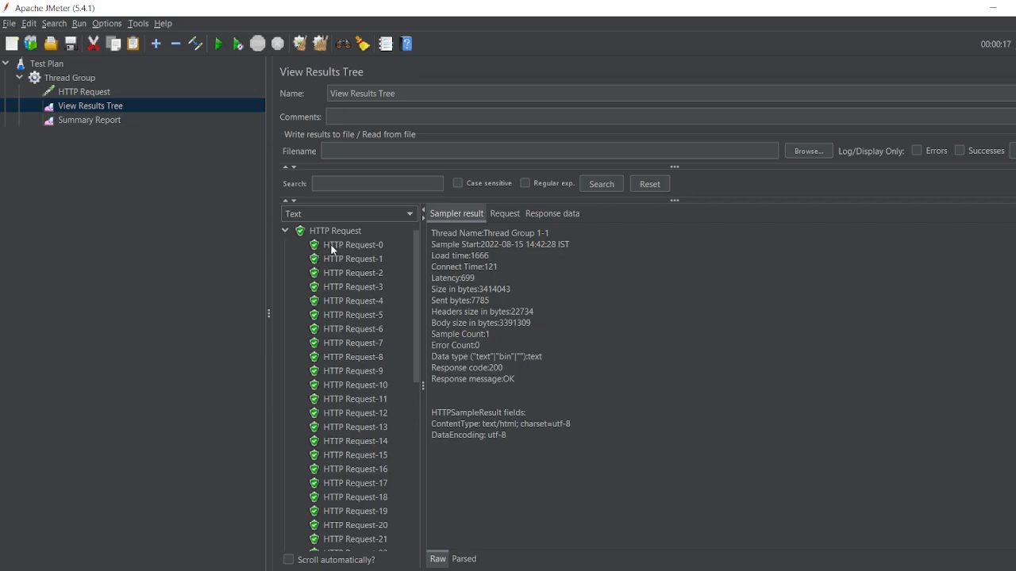
left_click(552, 213)
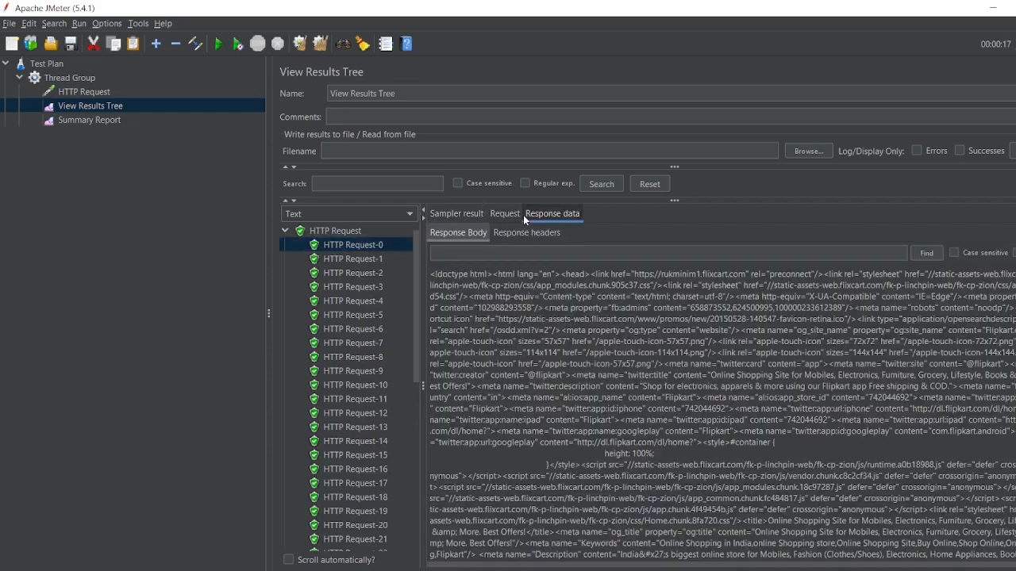
left_click(526, 232)
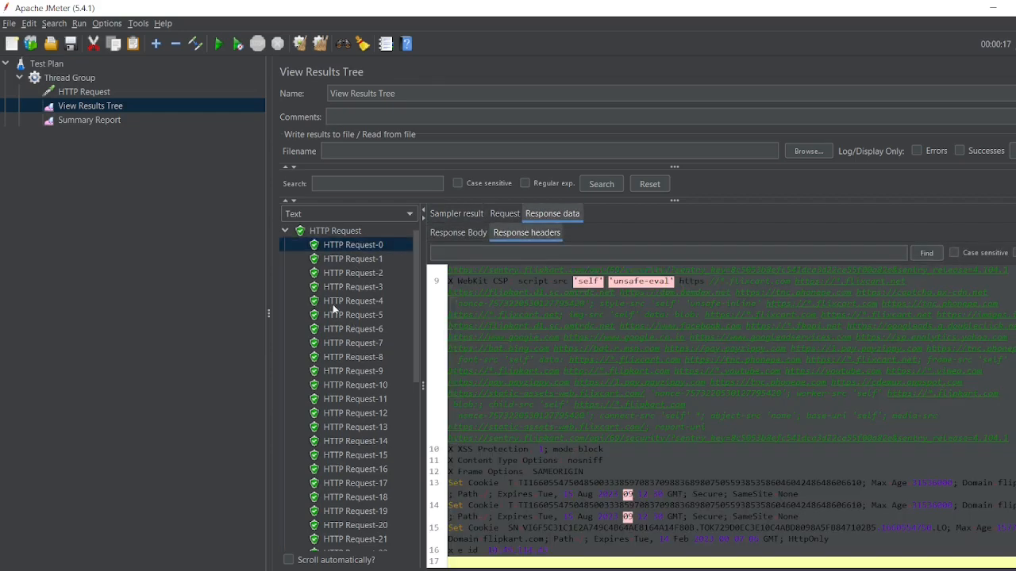
left_click(356, 300)
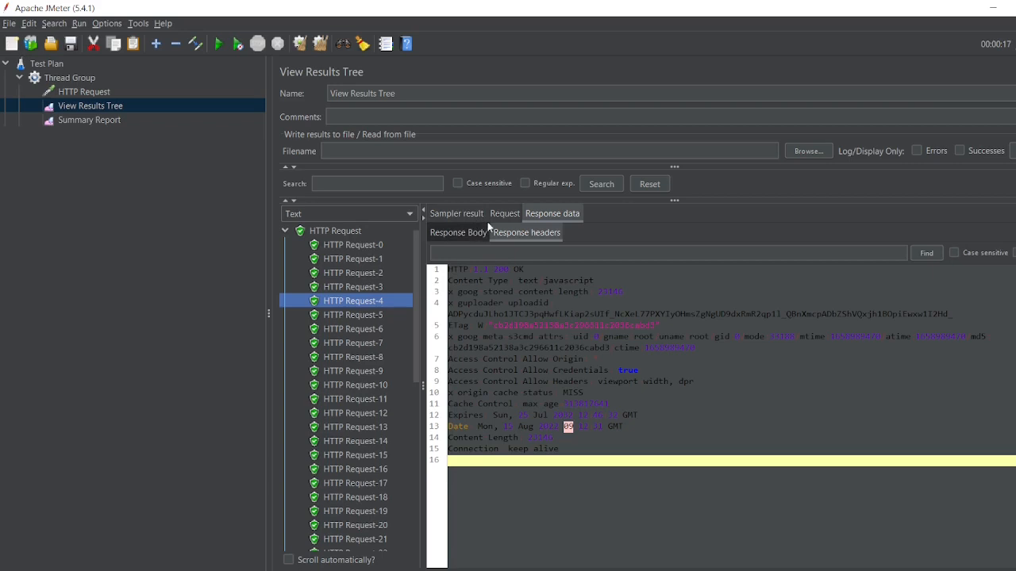
left_click(505, 212)
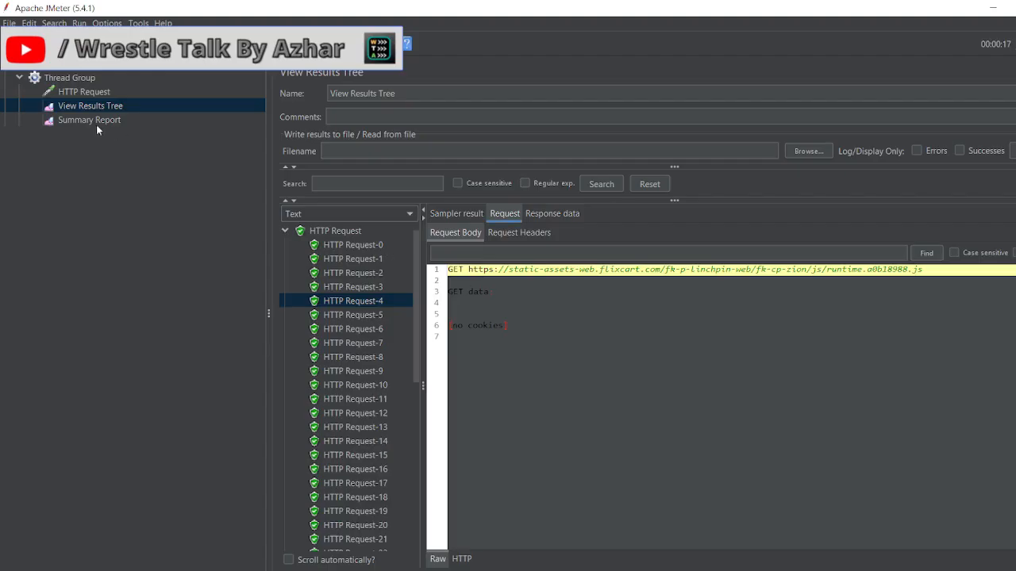
left_click(88, 120)
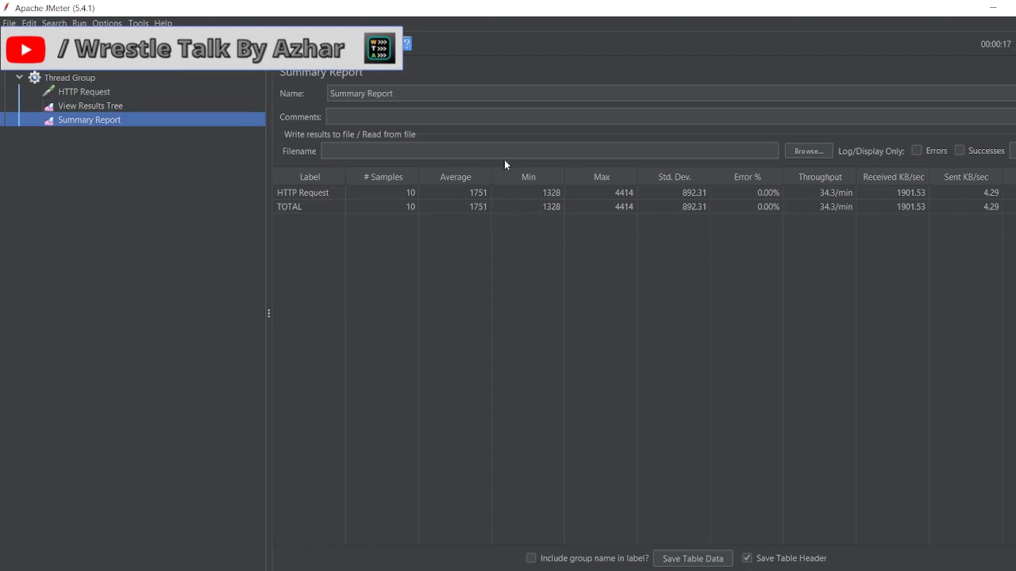
mouse_move(492, 231)
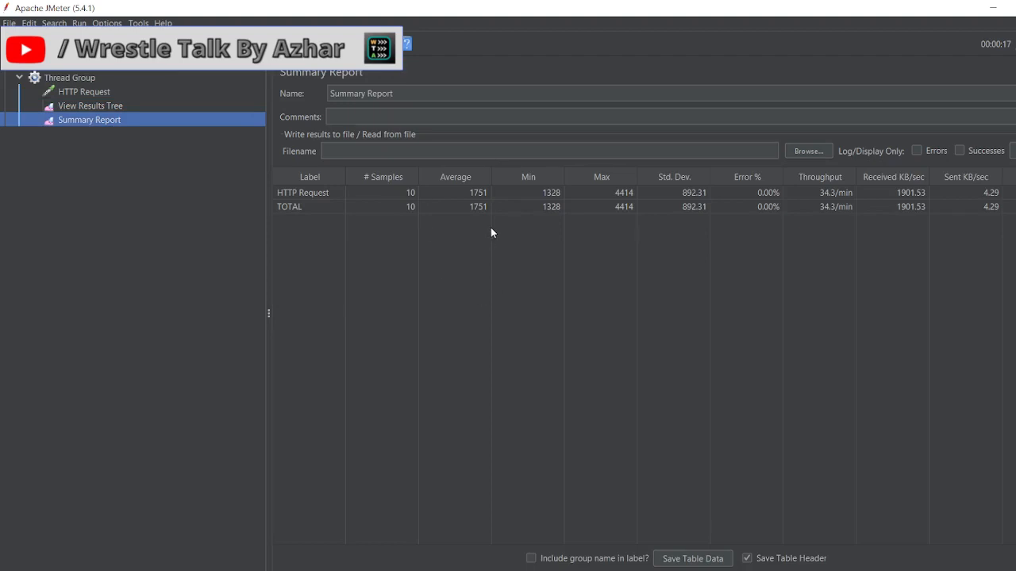
mouse_move(86, 92)
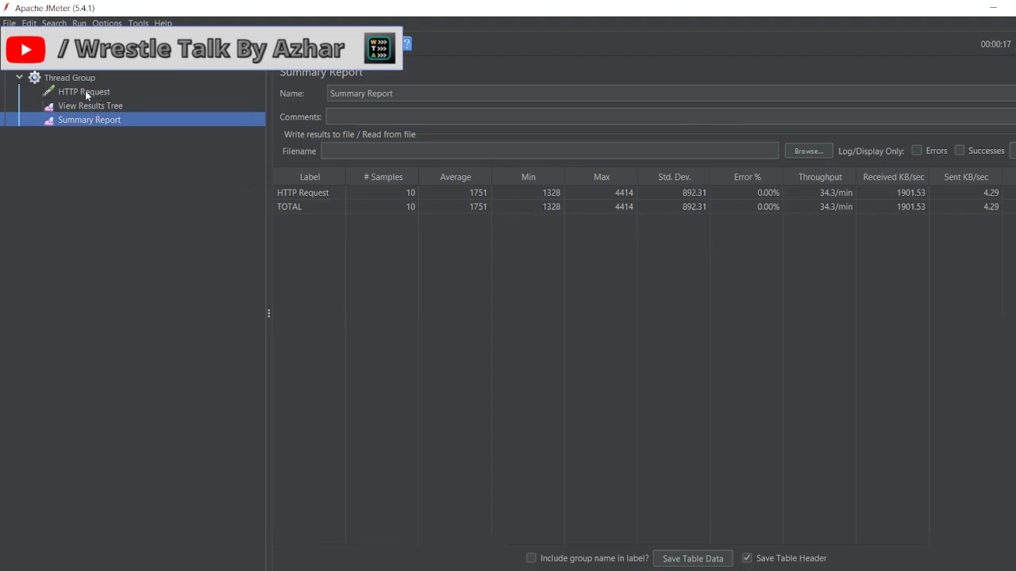
Add an HTTP Cache Manager config element under the HTTP Request sampler
right_click(82, 90)
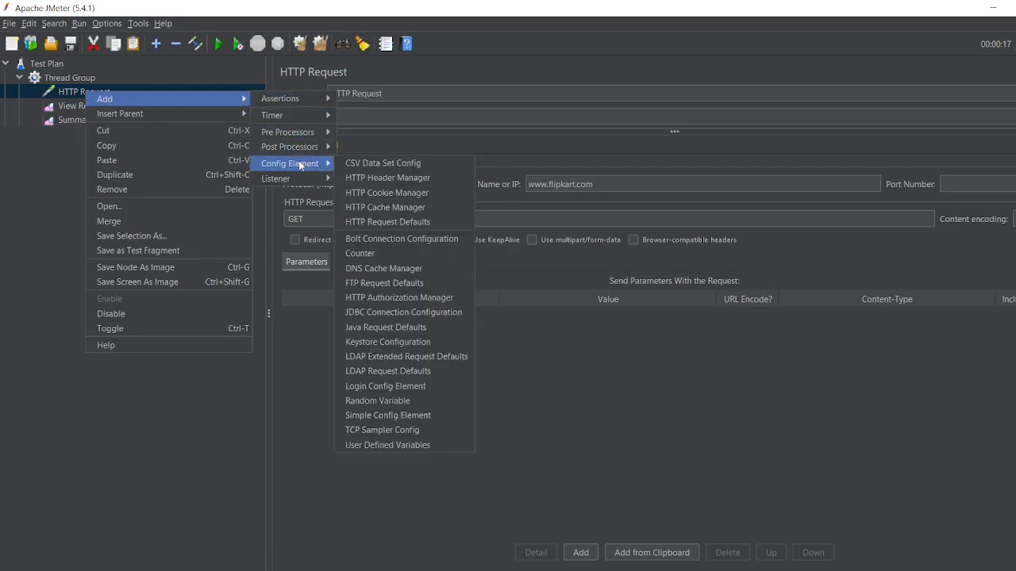
left_click(387, 206)
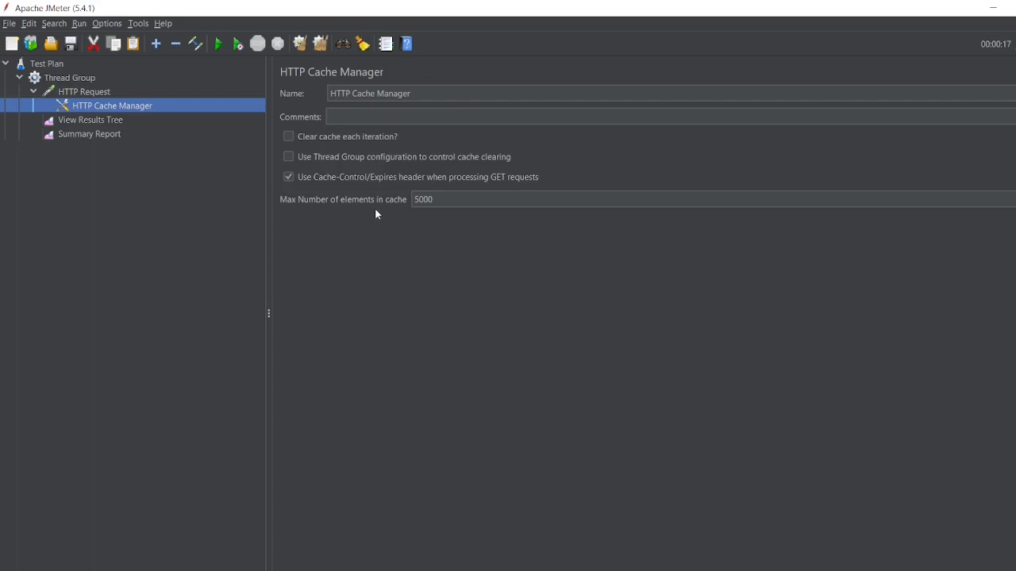
mouse_move(438, 196)
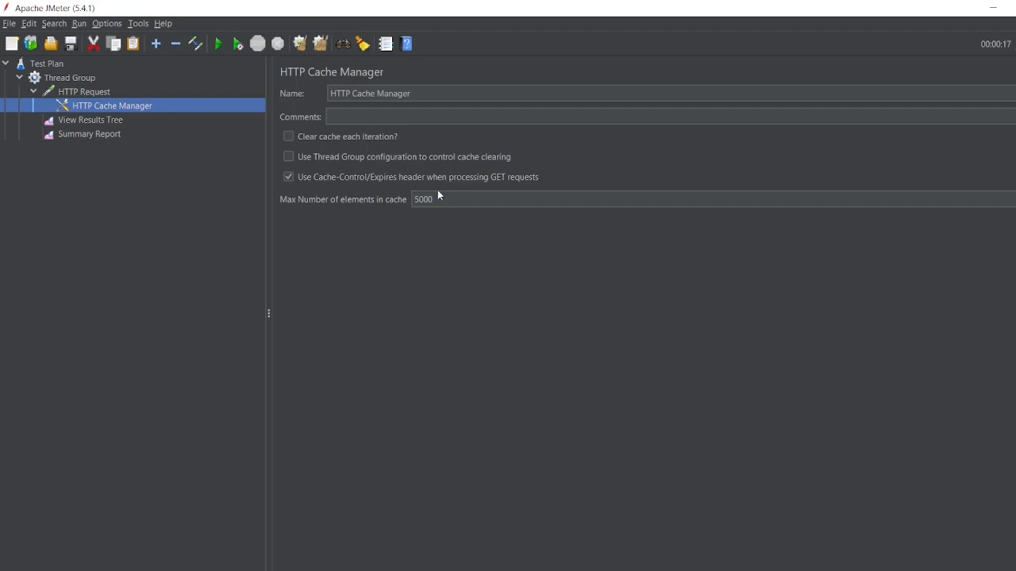
mouse_move(395, 264)
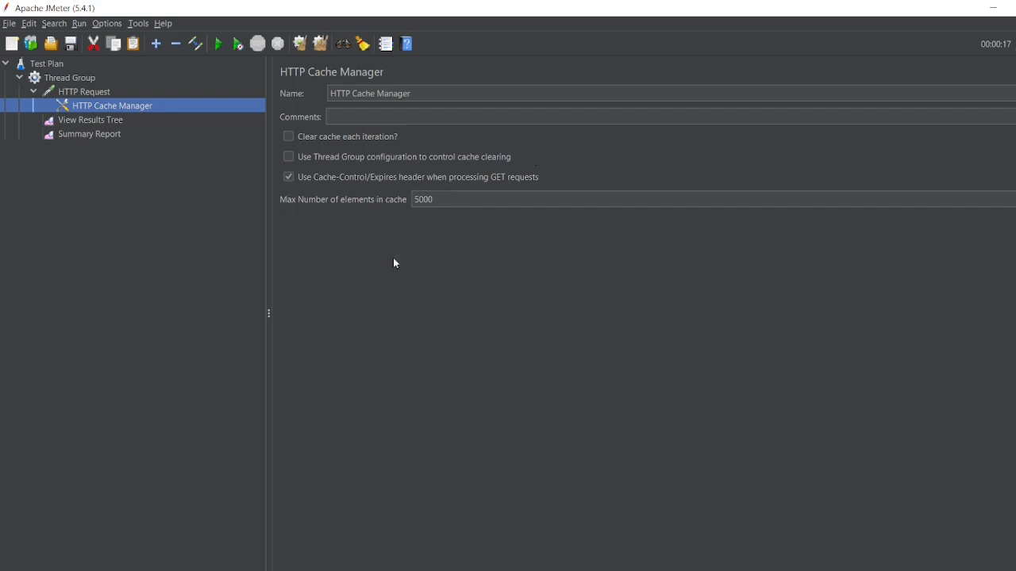
mouse_move(273, 200)
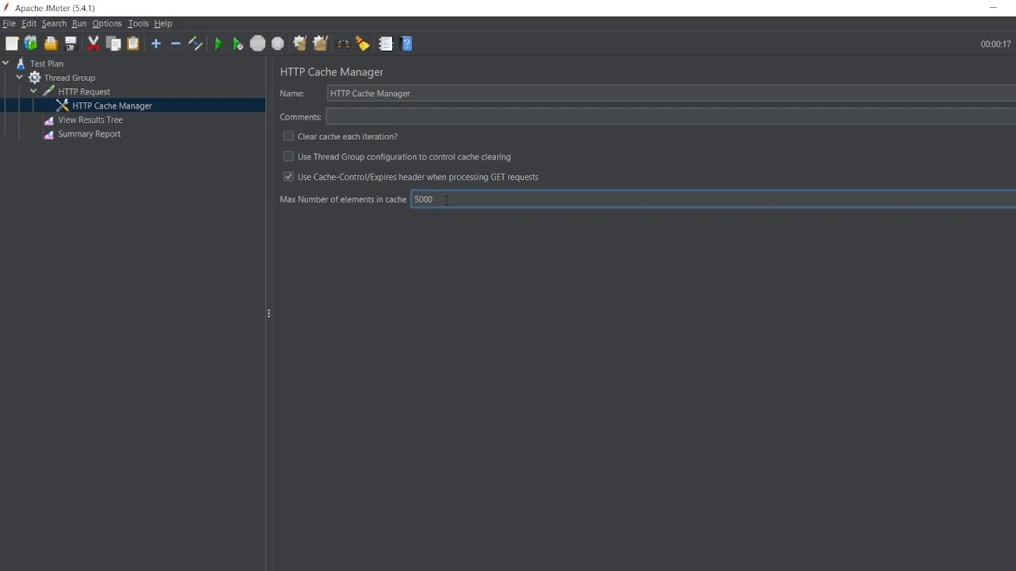
Return from the HTTP Cache Manager settings to the first run's Summary Report
left_click(89, 134)
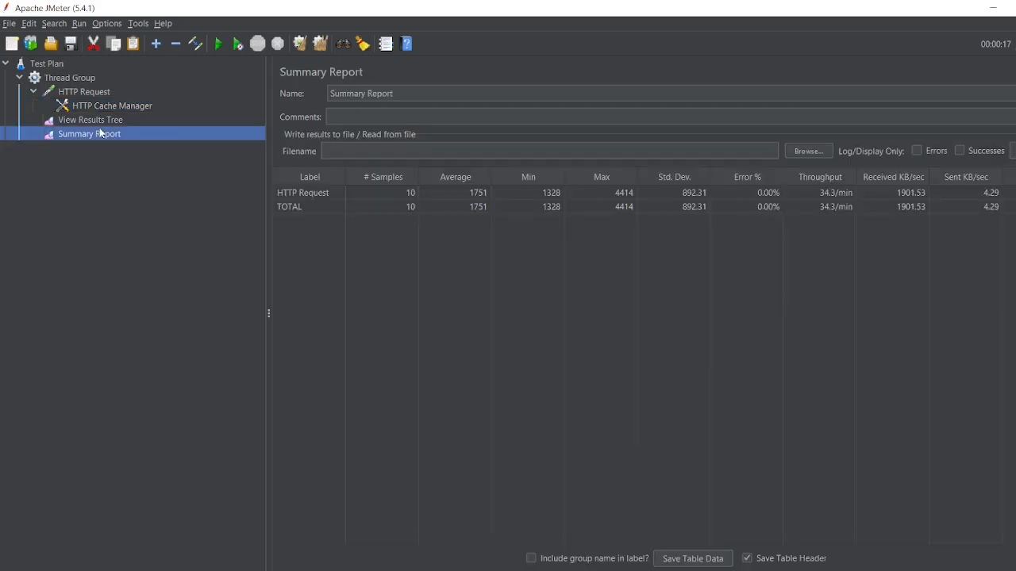
Disable the old Summary Report, add a fresh one under the Thread Group, and start the cached test run
right_click(89, 133)
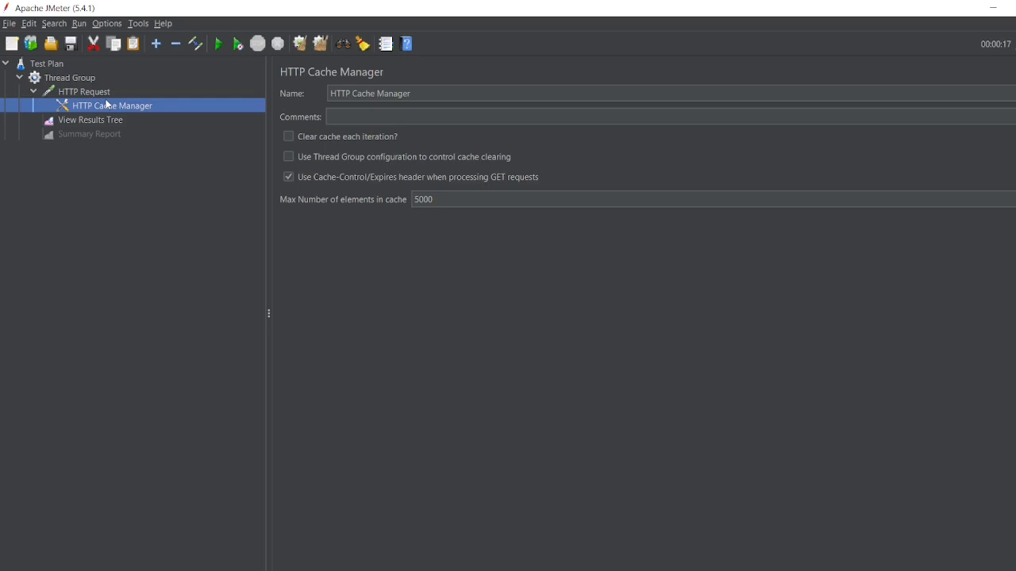
mouse_move(224, 66)
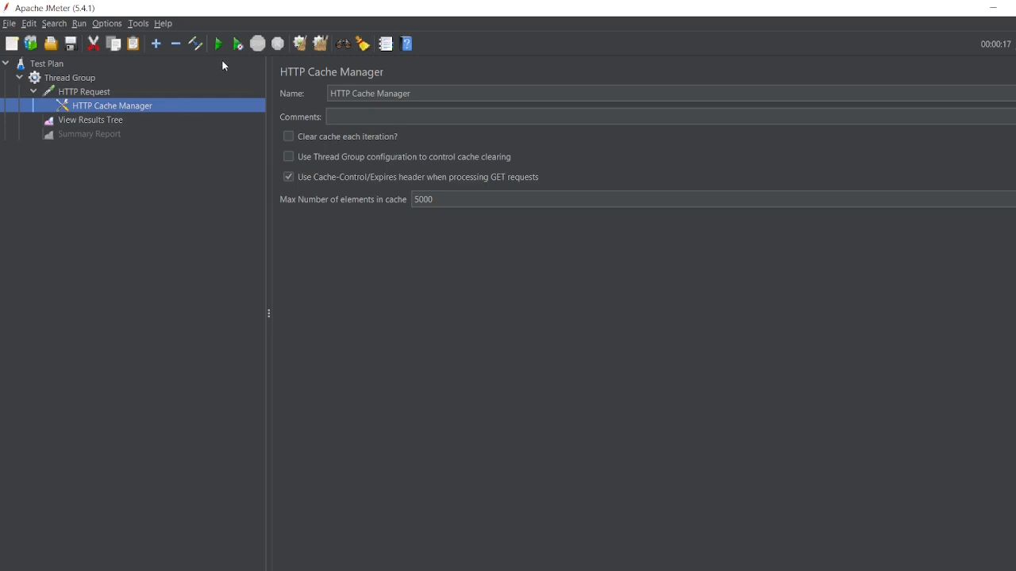
right_click(70, 76)
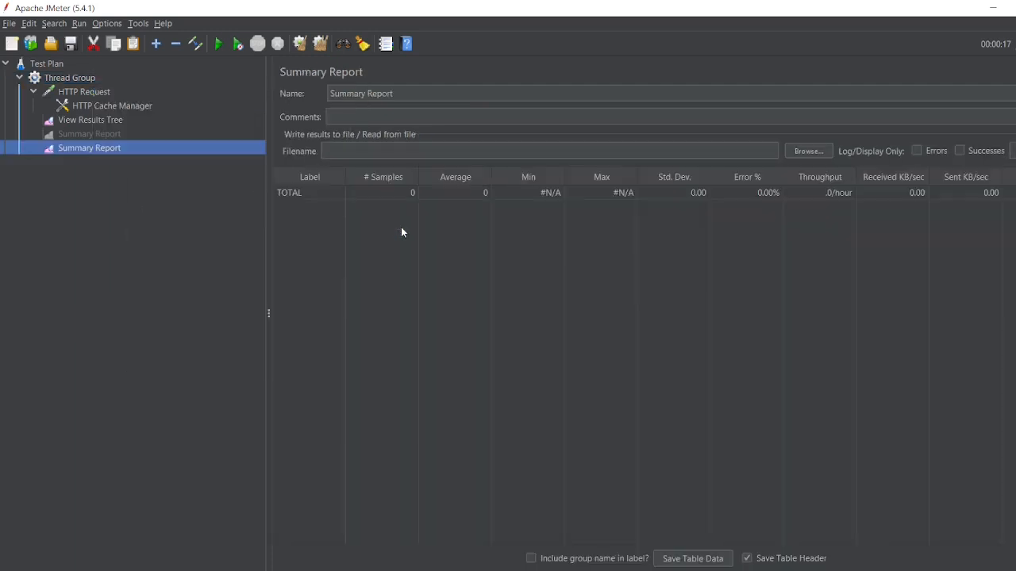
mouse_move(101, 94)
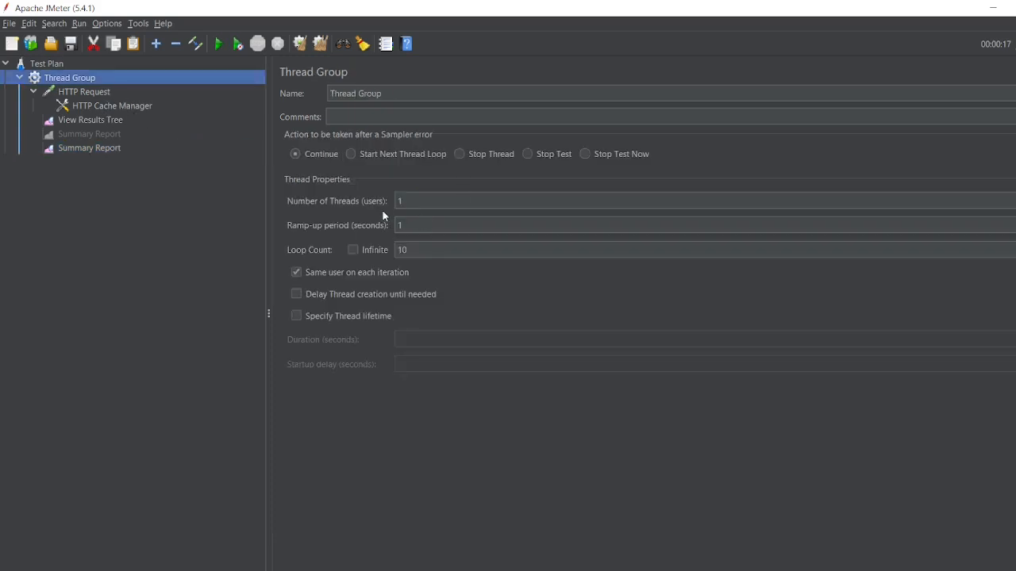
left_click(89, 148)
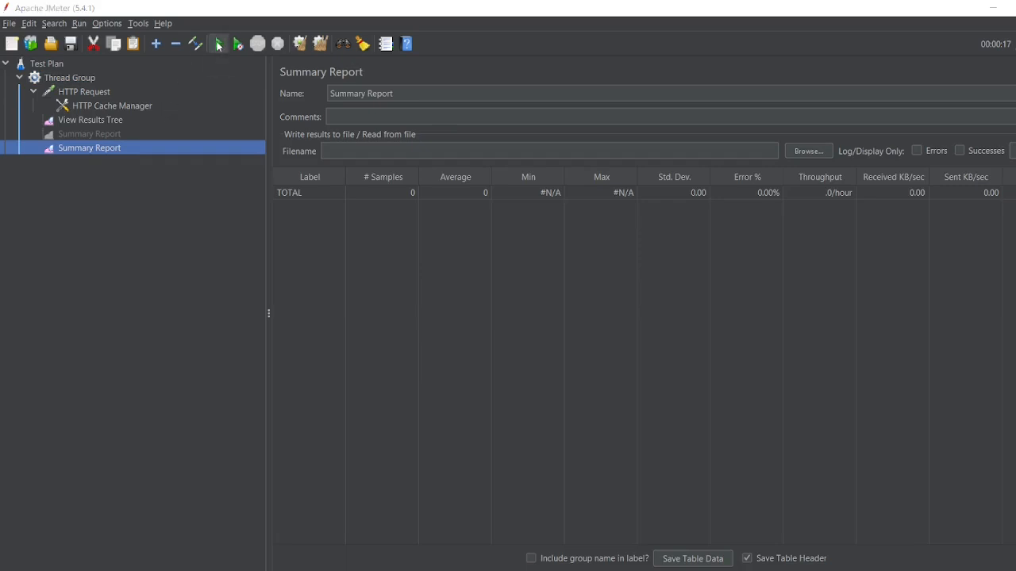
left_click(219, 44)
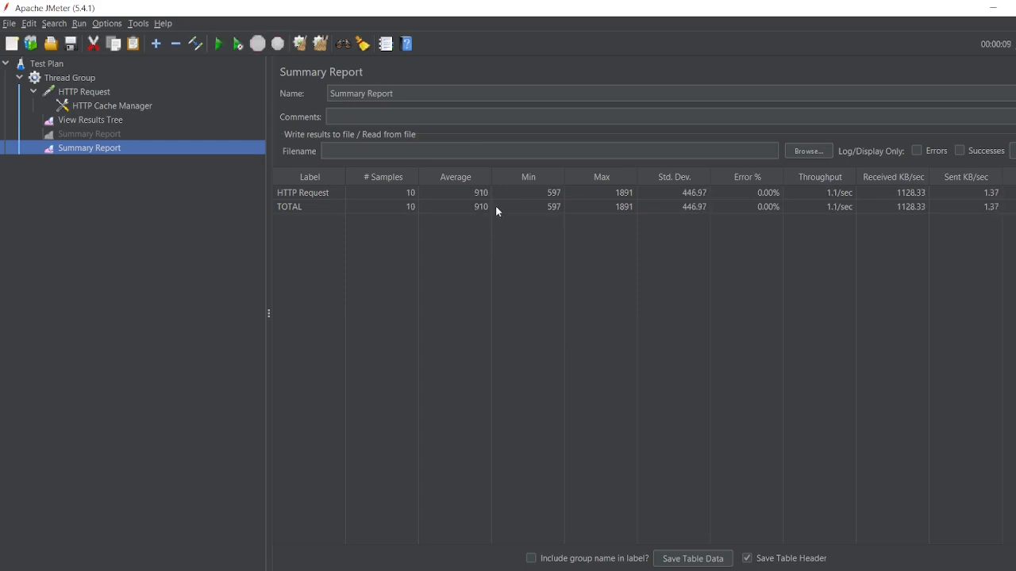
mouse_move(146, 133)
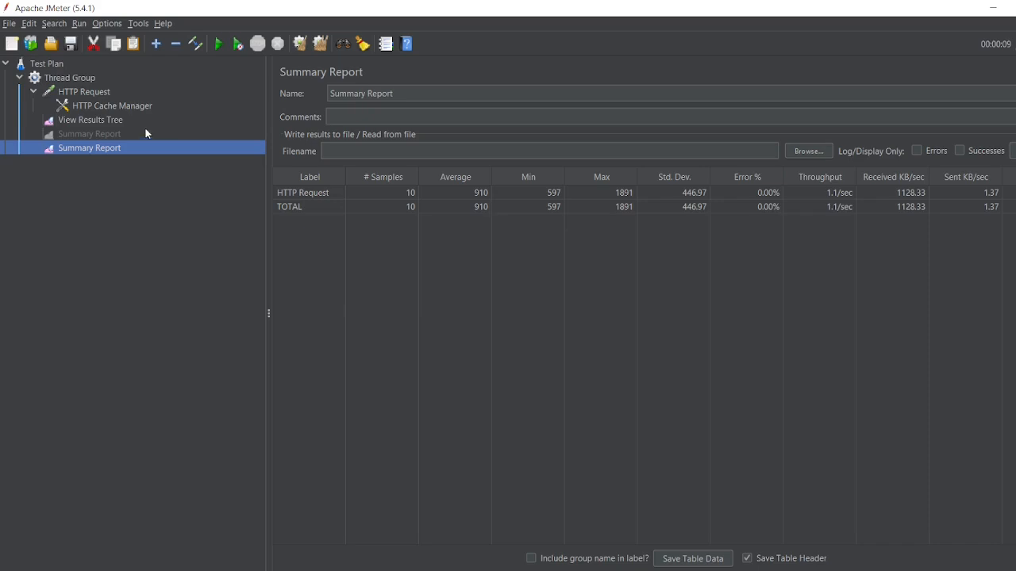
Compare the Summary Reports averaging 1751 without caching versus 910 with it, then show the rerun's results tree
left_click(89, 134)
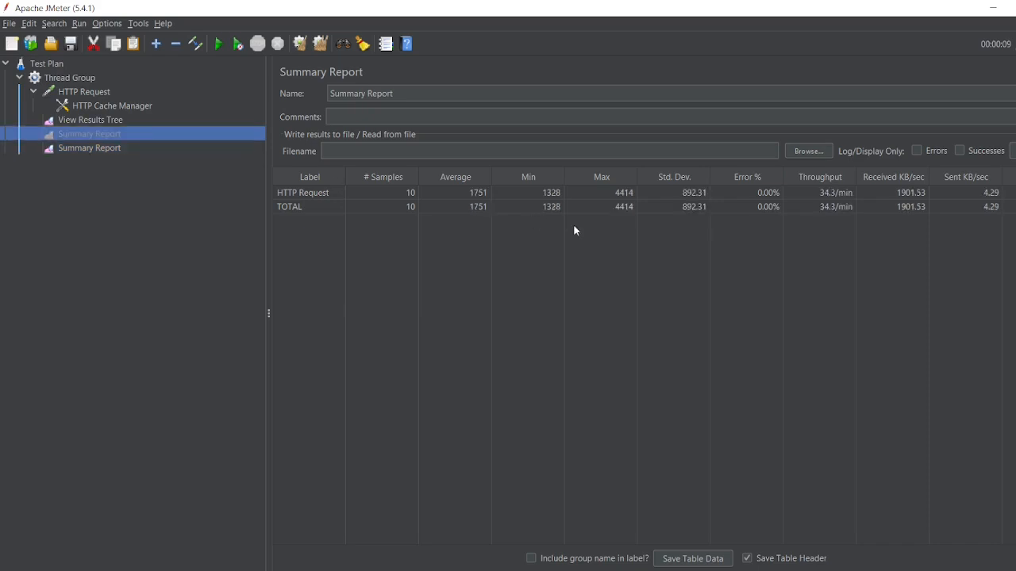
mouse_move(118, 156)
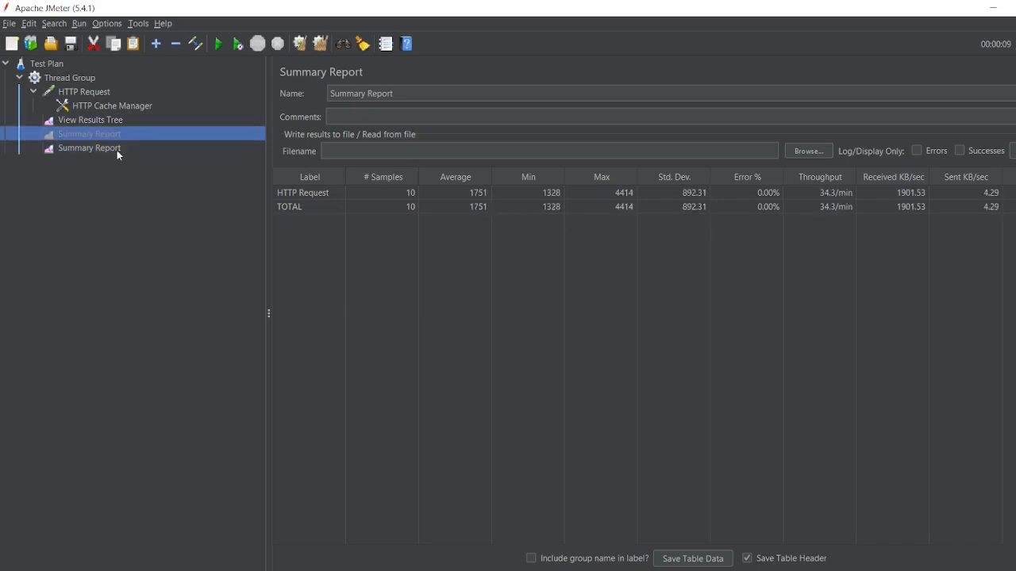
left_click(89, 149)
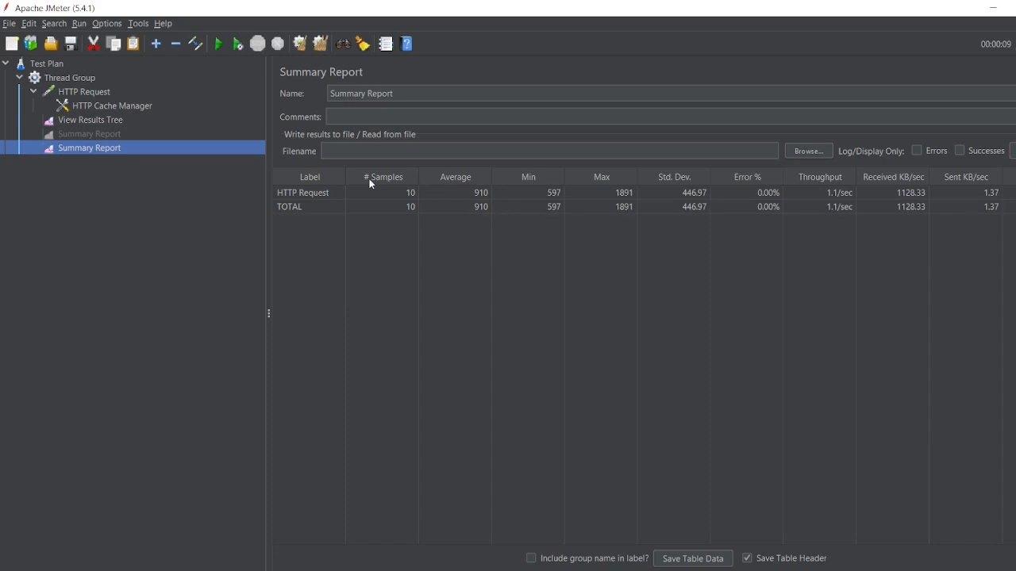
left_click(89, 133)
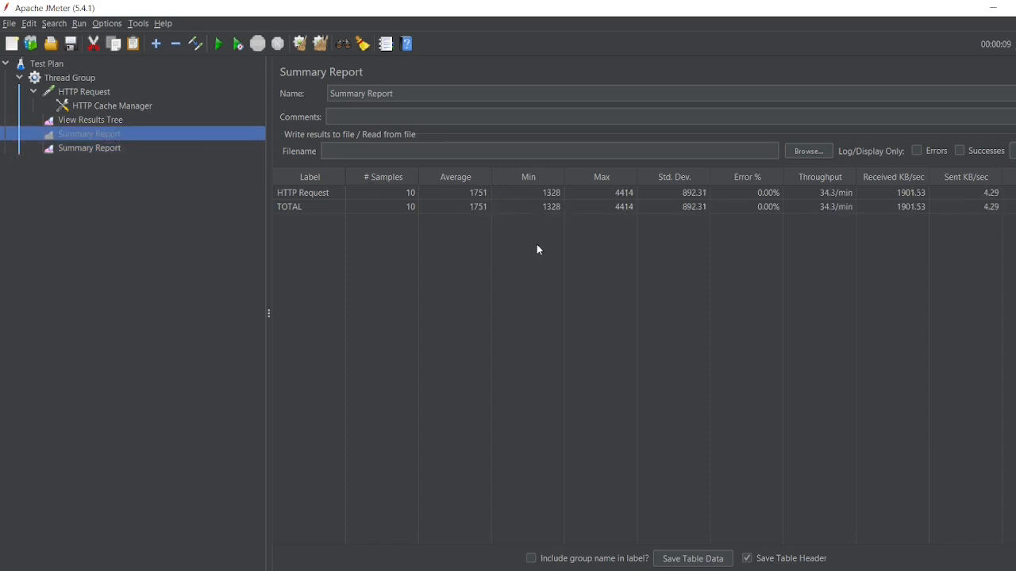
mouse_move(479, 196)
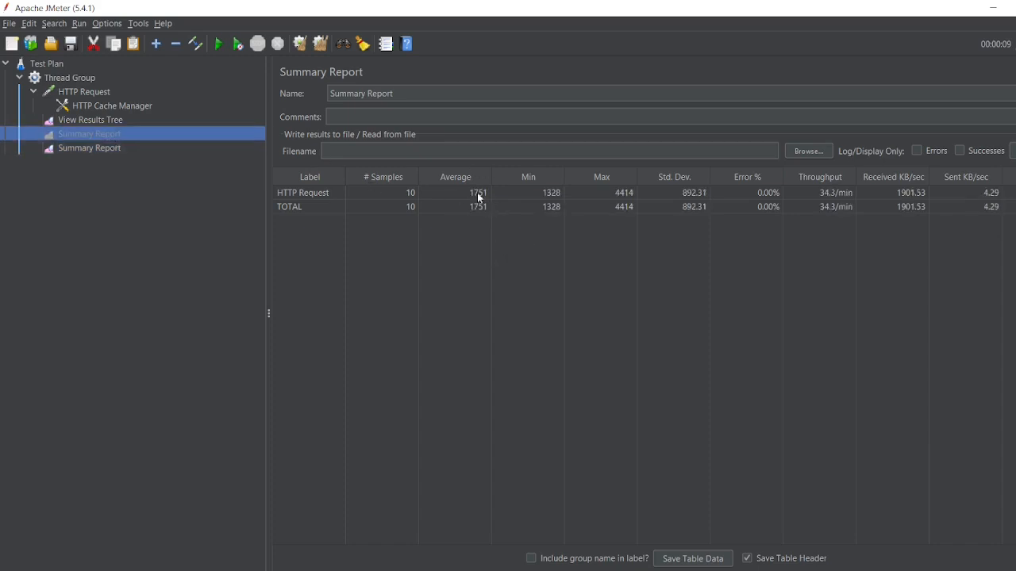
mouse_move(517, 263)
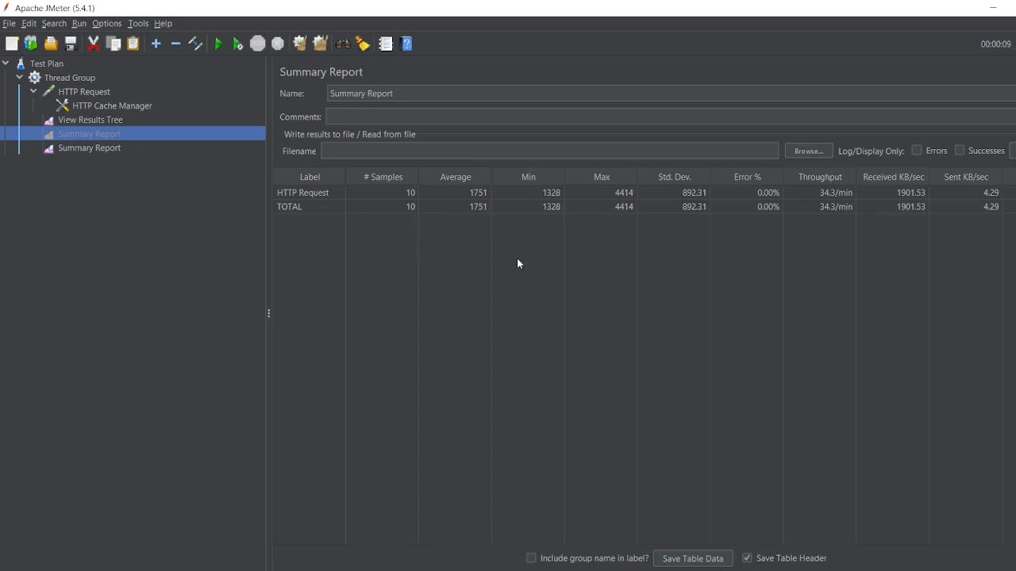
mouse_move(111, 134)
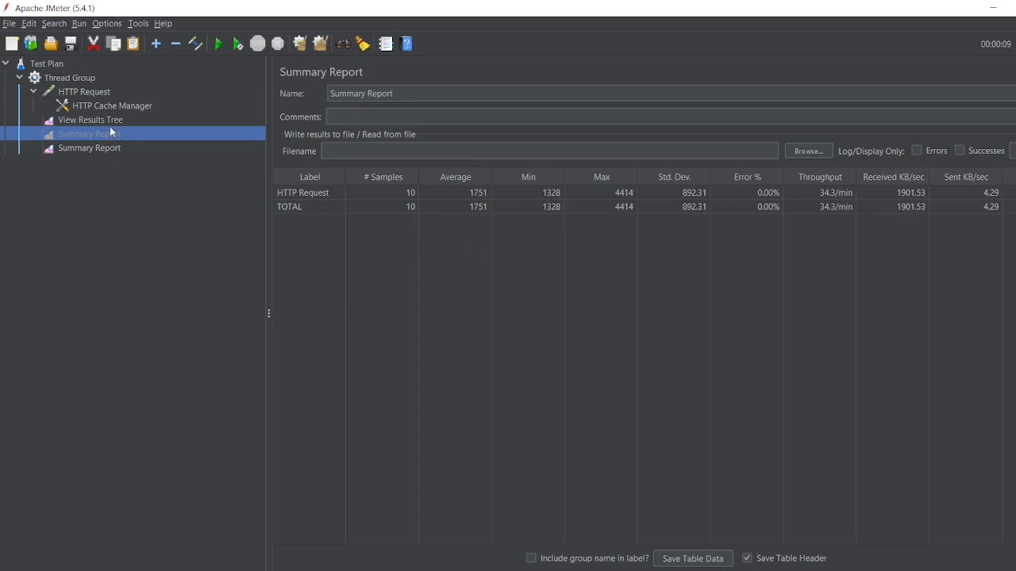
left_click(91, 121)
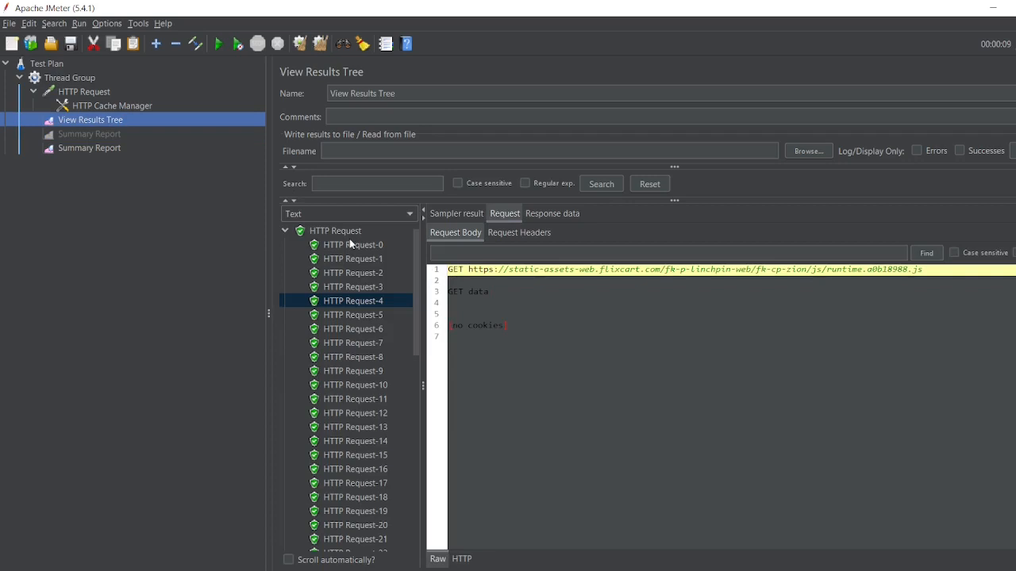
Expand and collapse the first and last HTTP Request samples to reveal their sub-requests
left_click(286, 230)
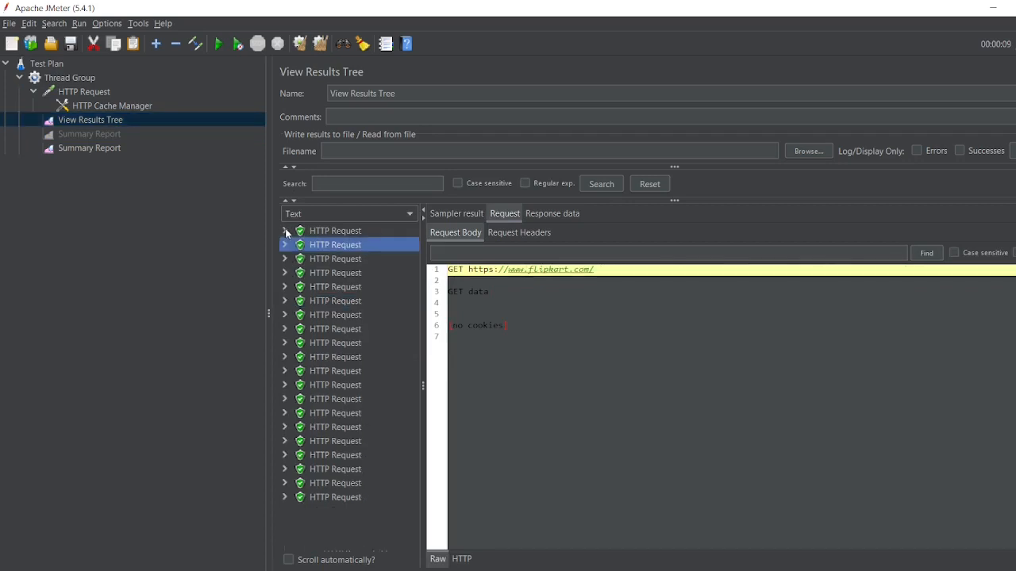
left_click(284, 230)
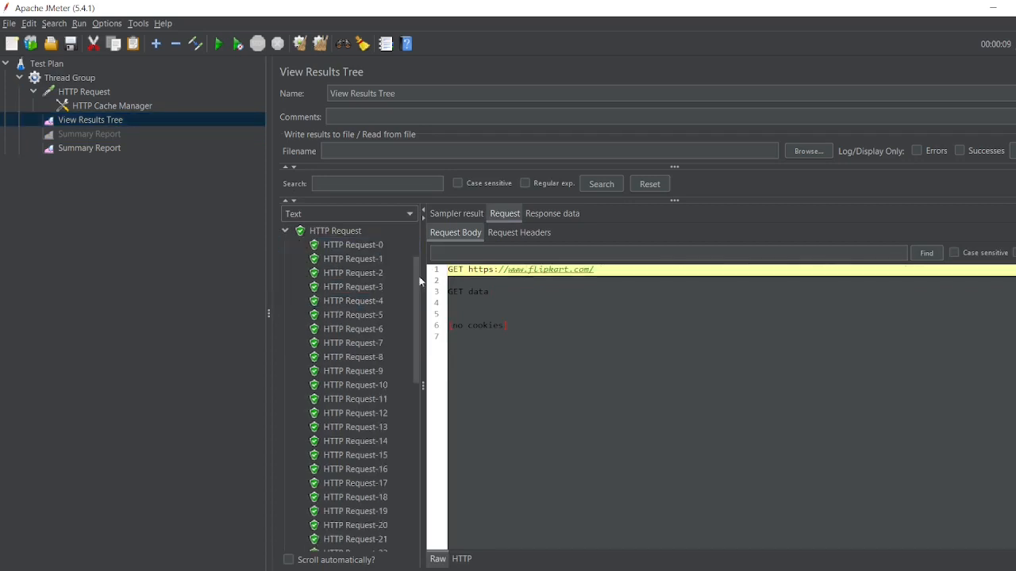
left_click(285, 230)
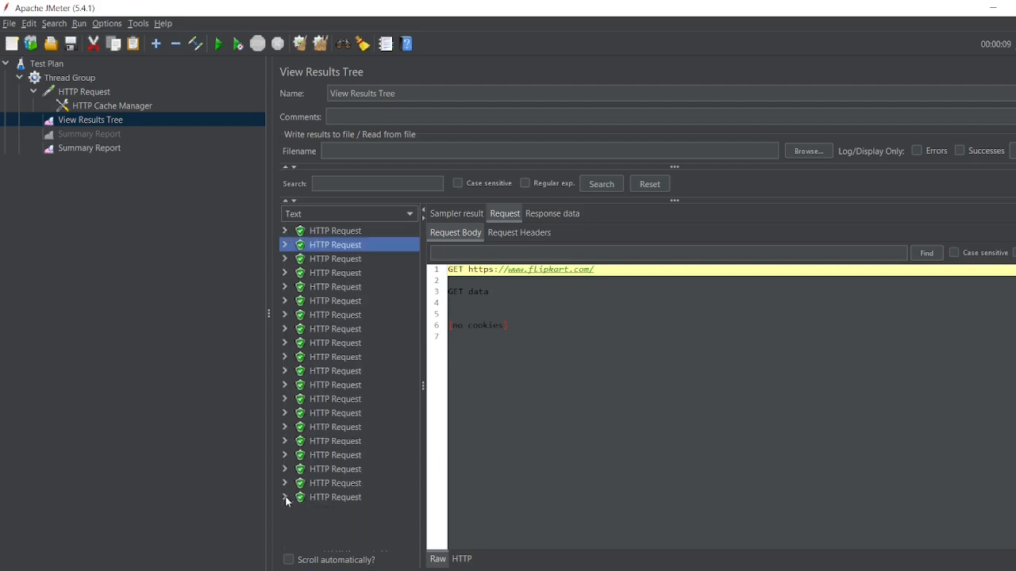
left_click(286, 498)
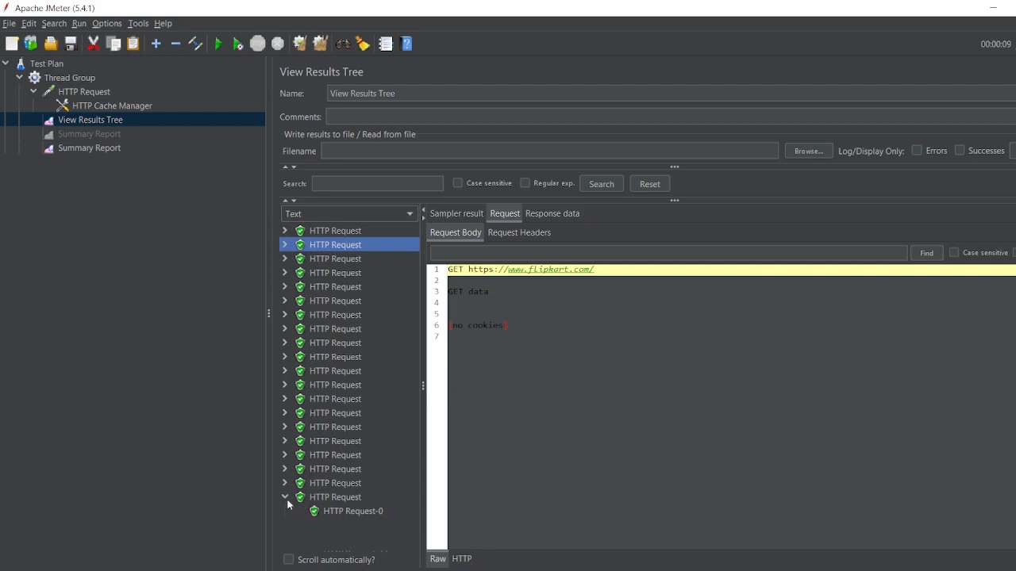
left_click(284, 230)
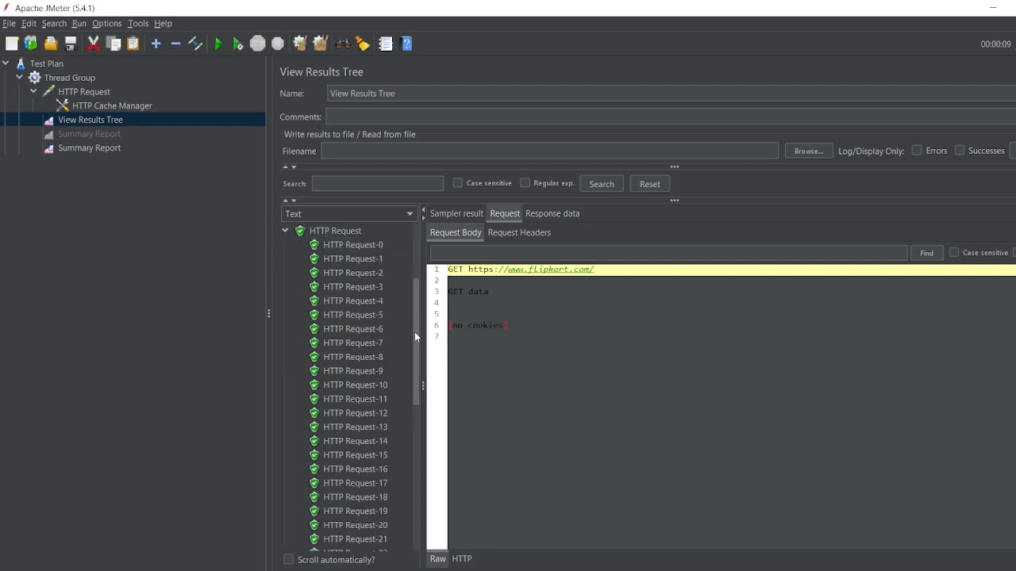
scroll("down", 3)
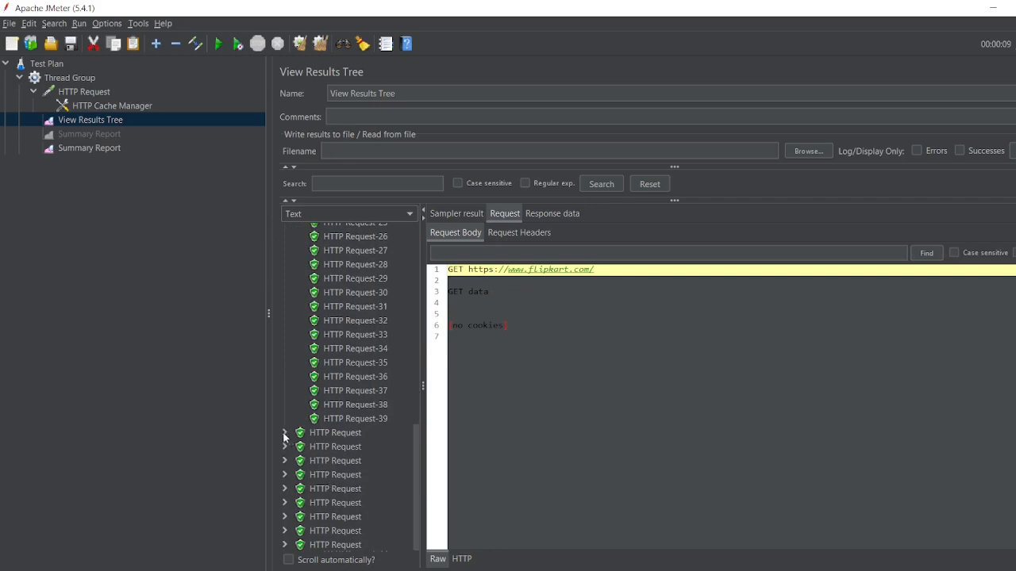
Inspect an image sub-request and further samples' sub-requests, then return to the Summary Report averaging 910 ms
left_click(284, 432)
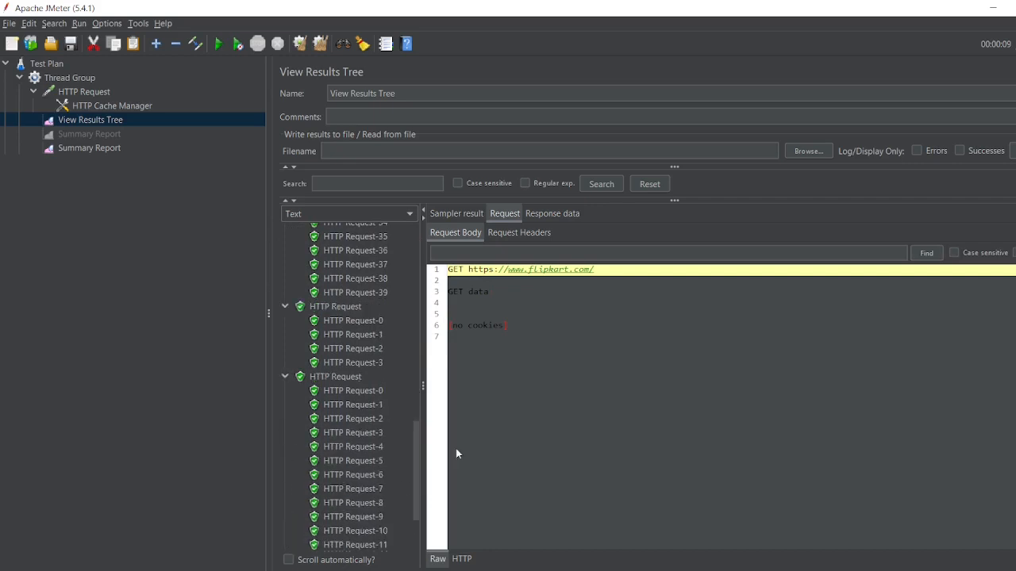
left_click(354, 431)
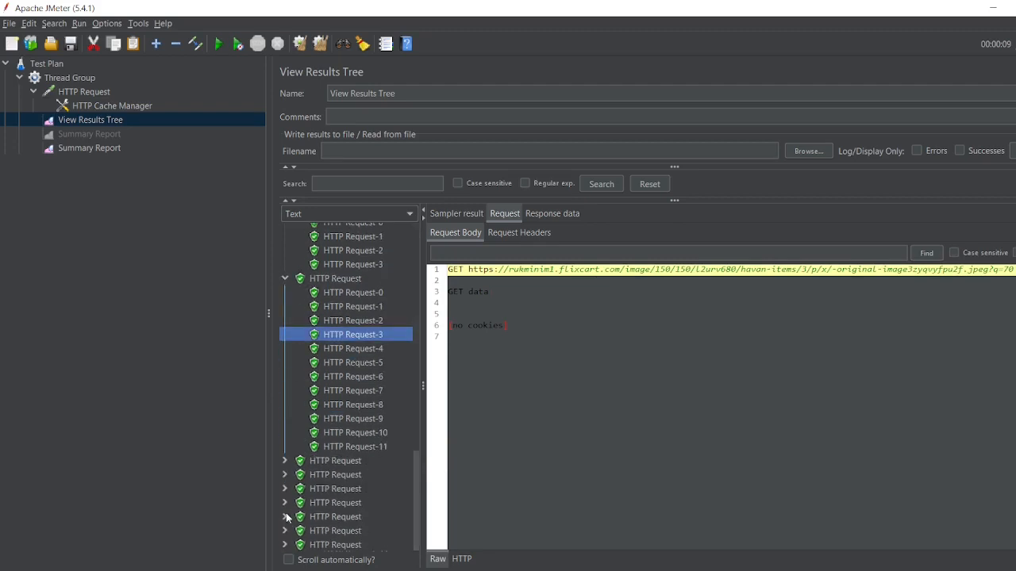
left_click(284, 503)
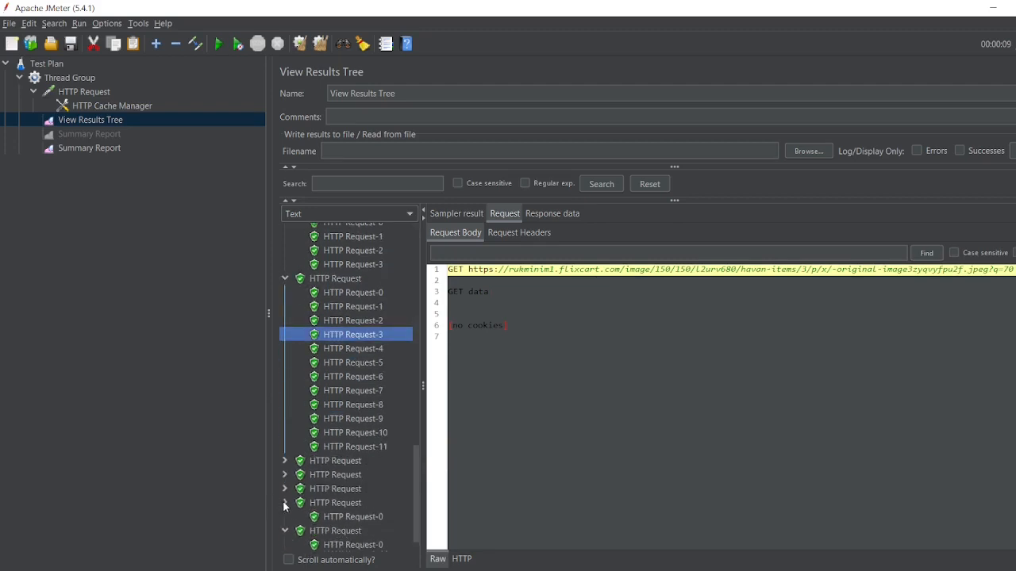
left_click(286, 489)
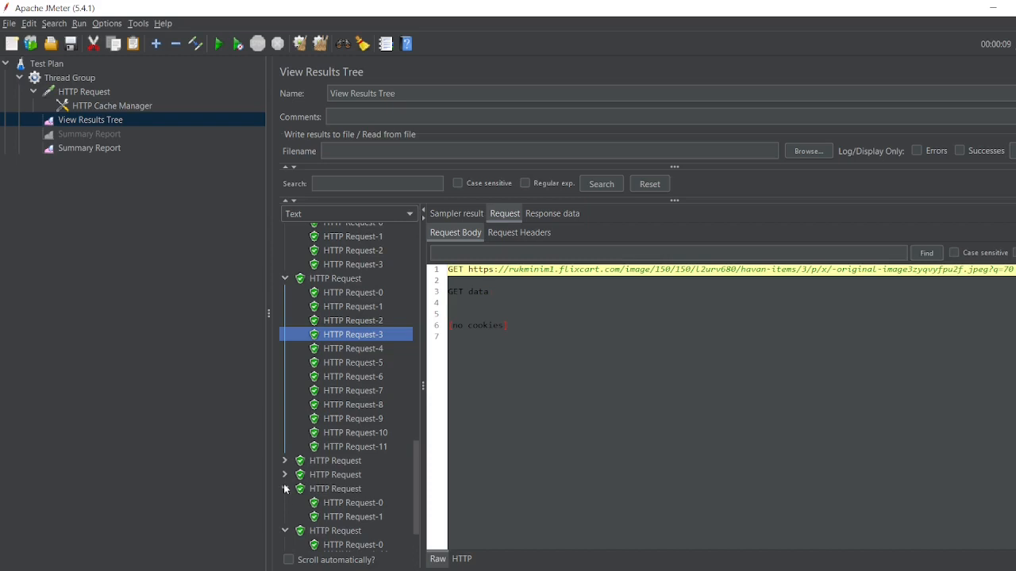
left_click(286, 475)
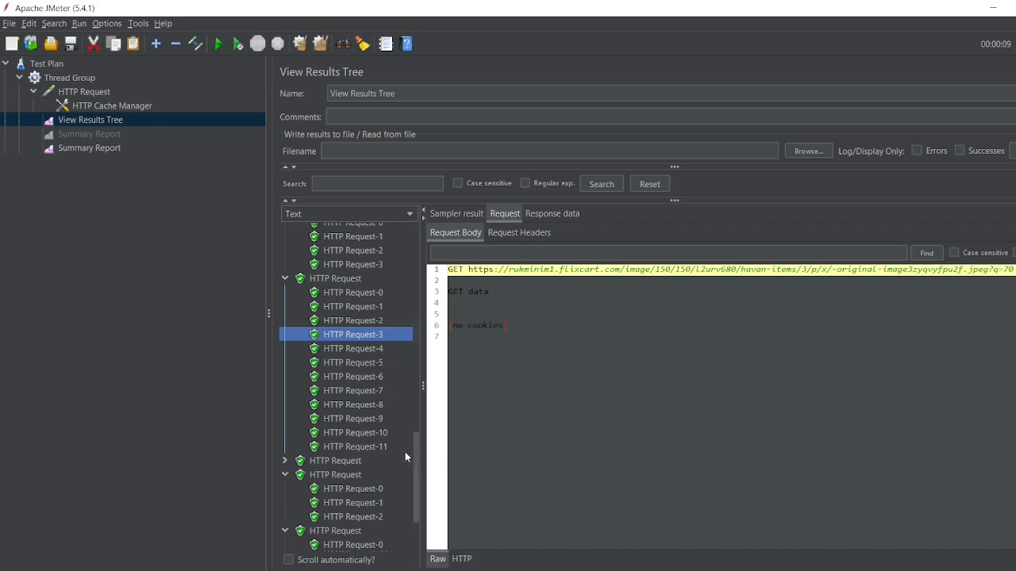
scroll("up", 3)
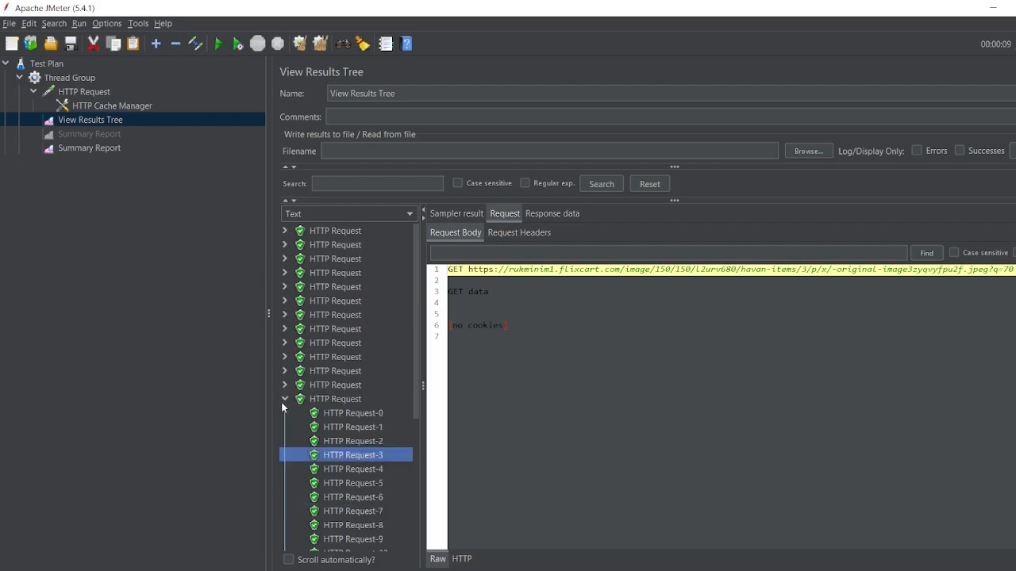
left_click(88, 147)
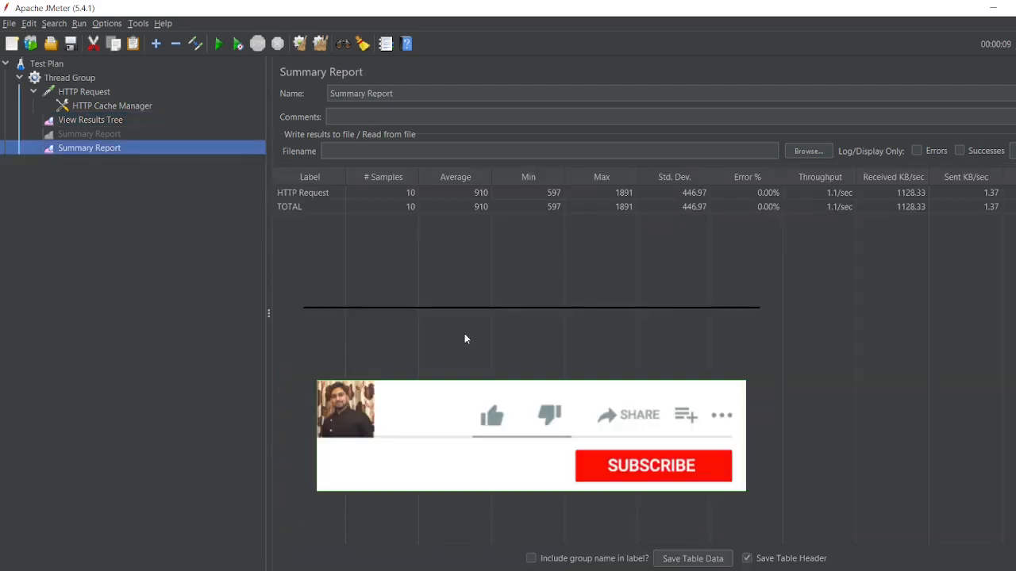